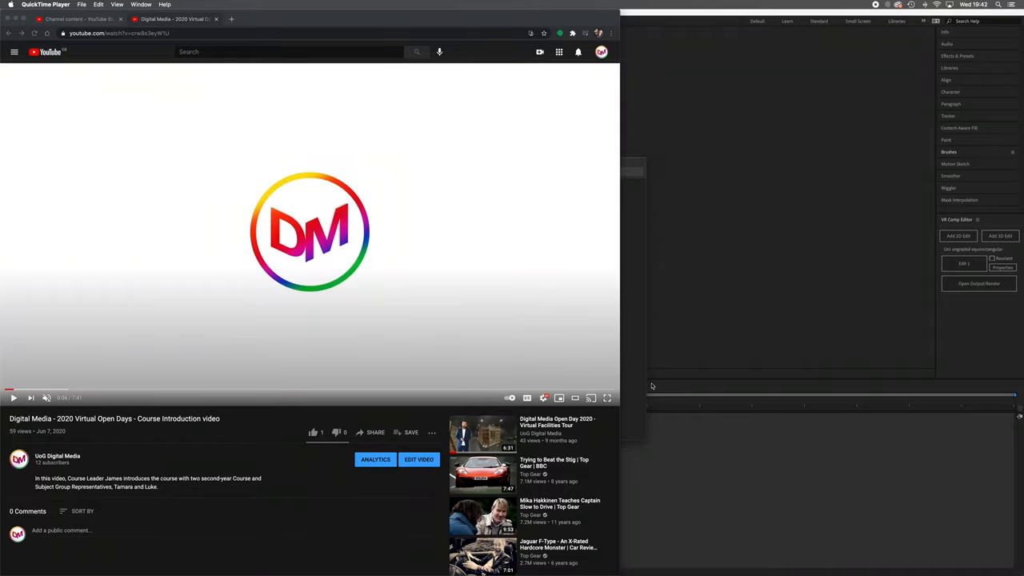
{"action": "mouse_move", "coordinate": [83, 424]}
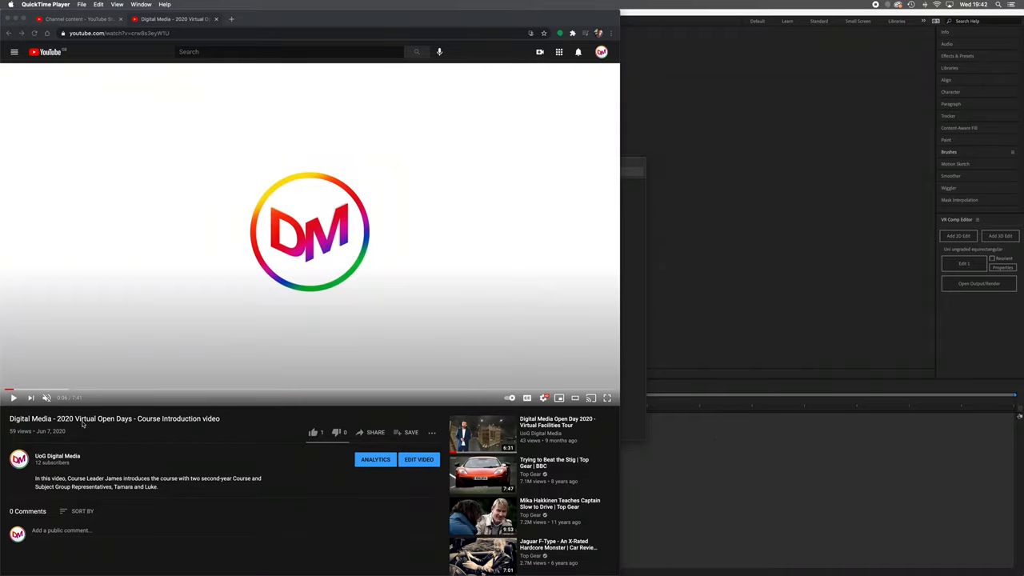
Play the 360 course introduction video and drag the view around the campus
{"action": "left_click", "coordinate": [13, 396]}
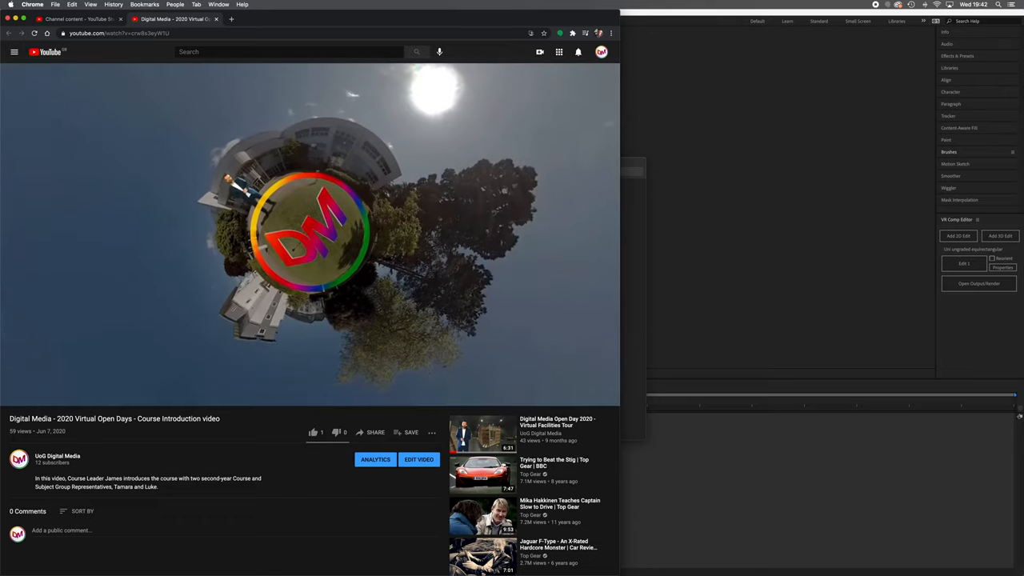
{"action": "left_click", "coordinate": [301, 232]}
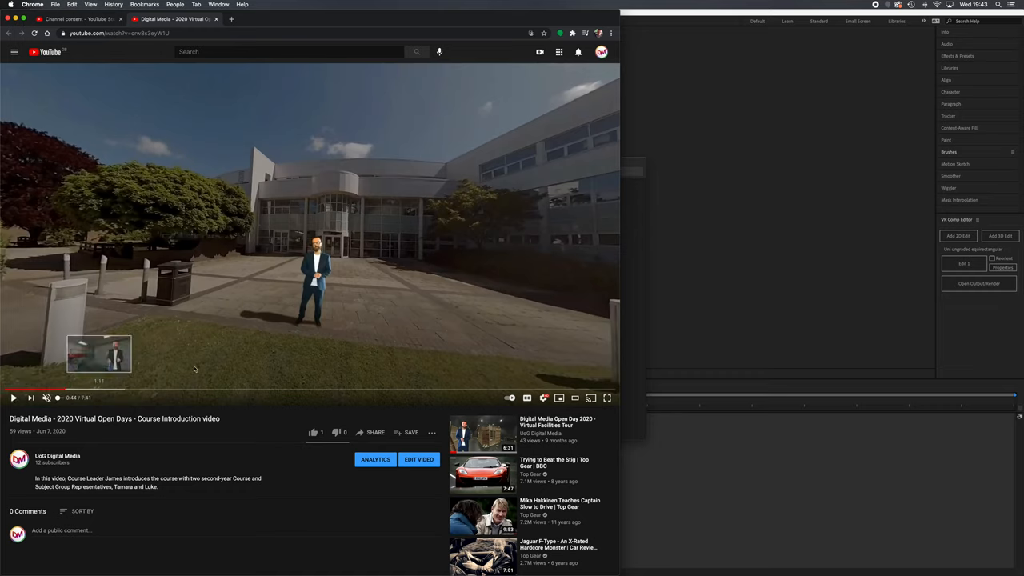
{"action": "mouse_move", "coordinate": [352, 323]}
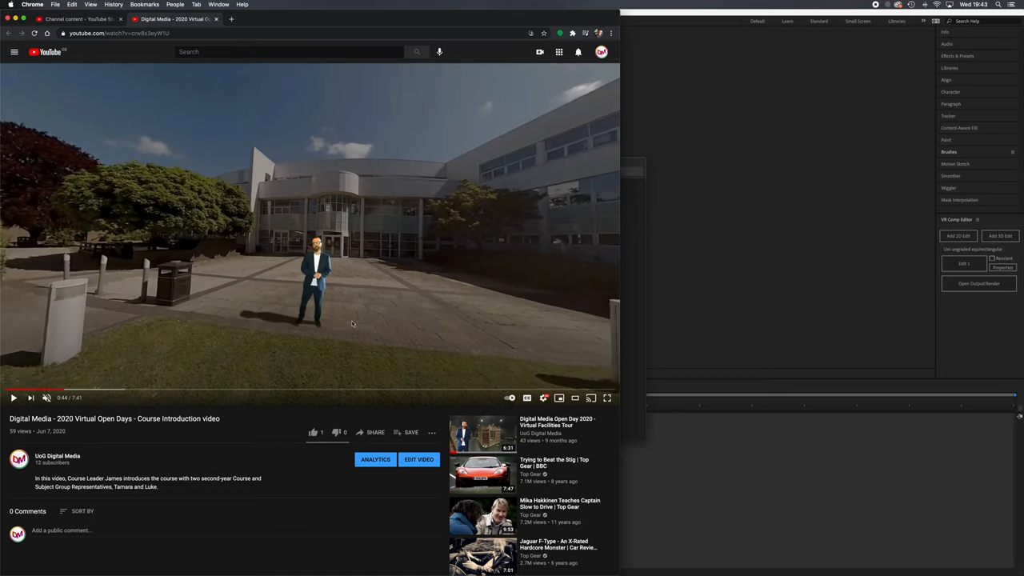
{"action": "mouse_move", "coordinate": [327, 280]}
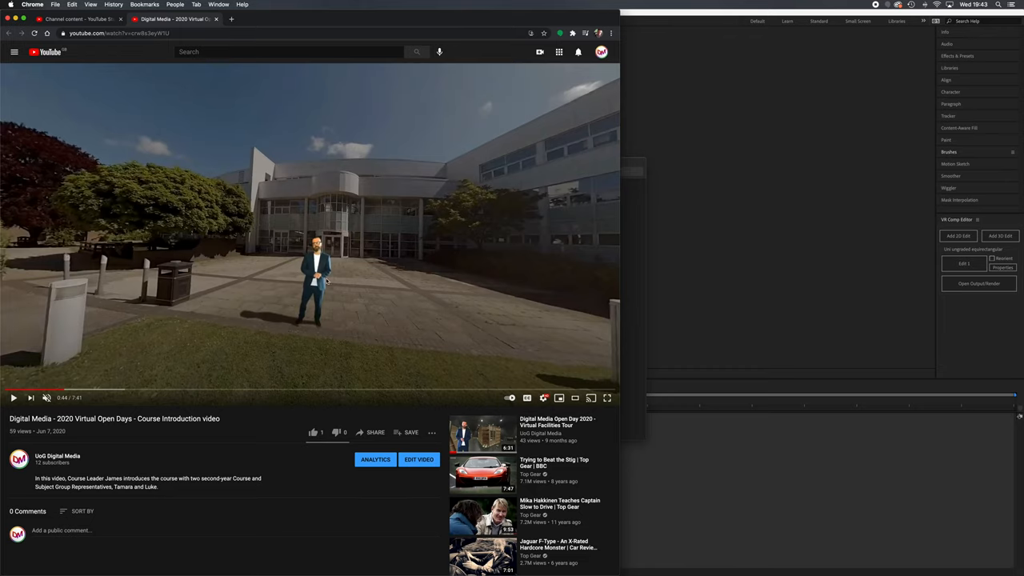
{"action": "mouse_move", "coordinate": [26, 390]}
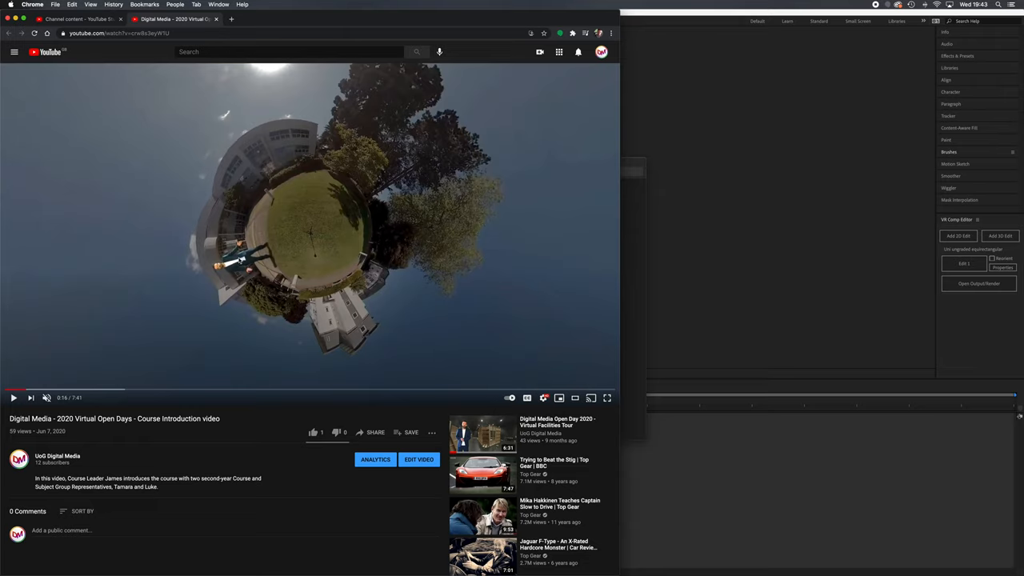
{"action": "mouse_move", "coordinate": [356, 268]}
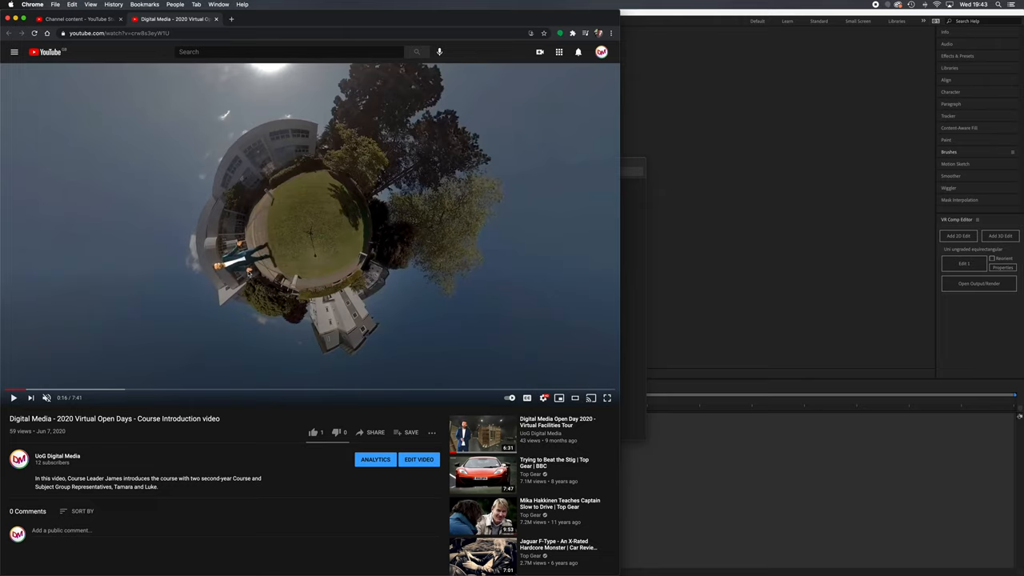
{"action": "mouse_move", "coordinate": [247, 272]}
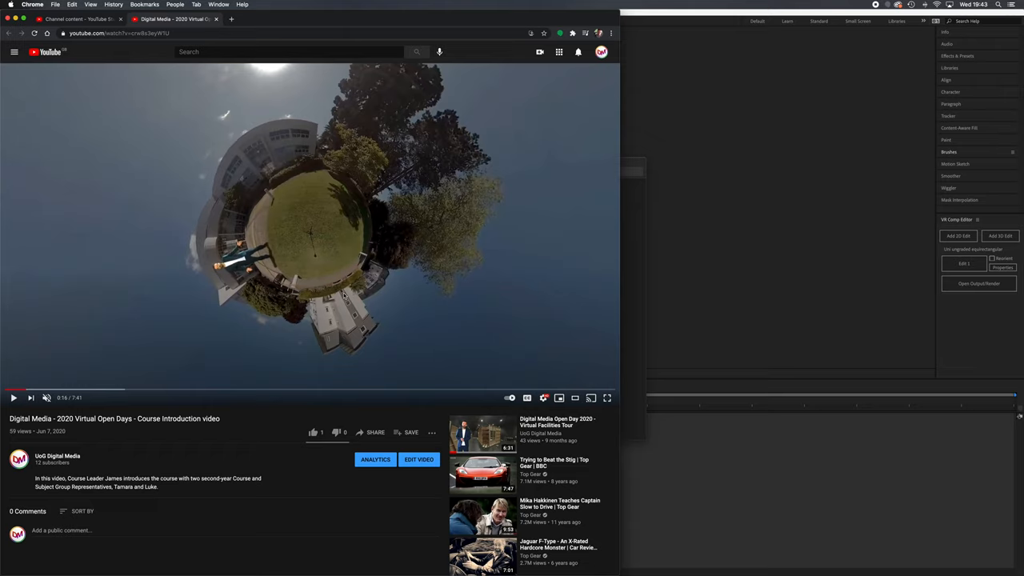
{"action": "mouse_move", "coordinate": [314, 238]}
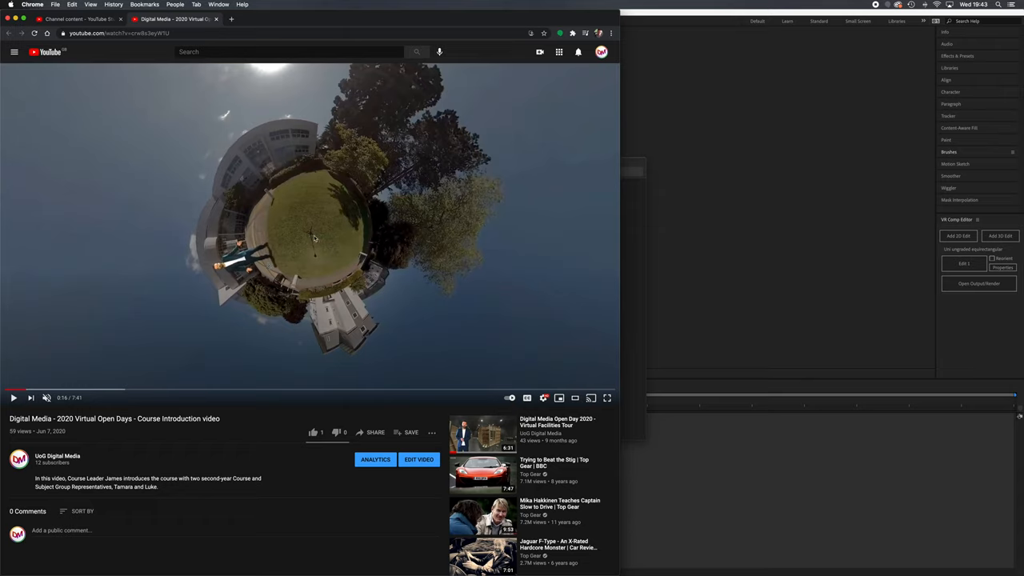
{"action": "mouse_move", "coordinate": [306, 260]}
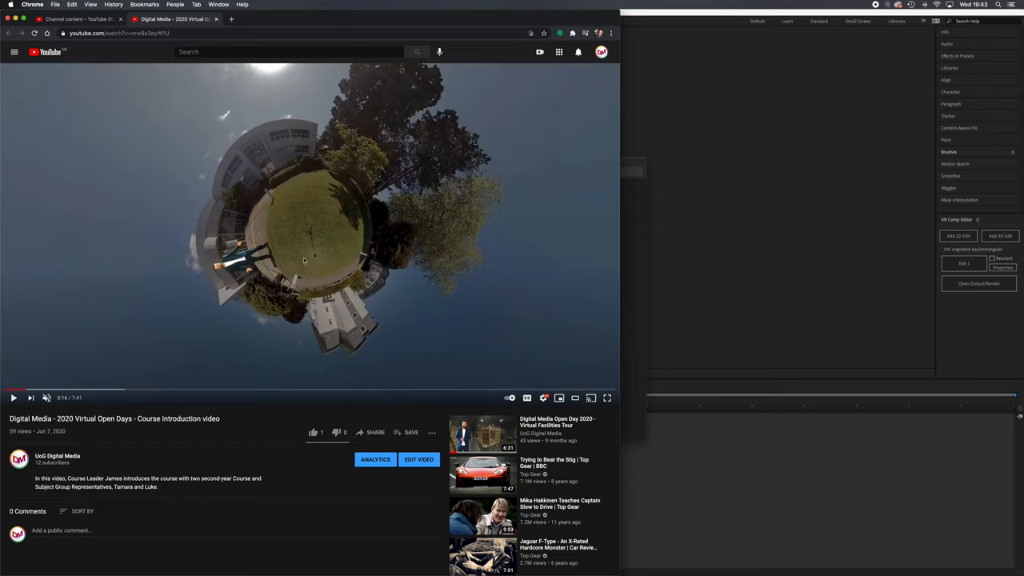
{"action": "mouse_move", "coordinate": [461, 262]}
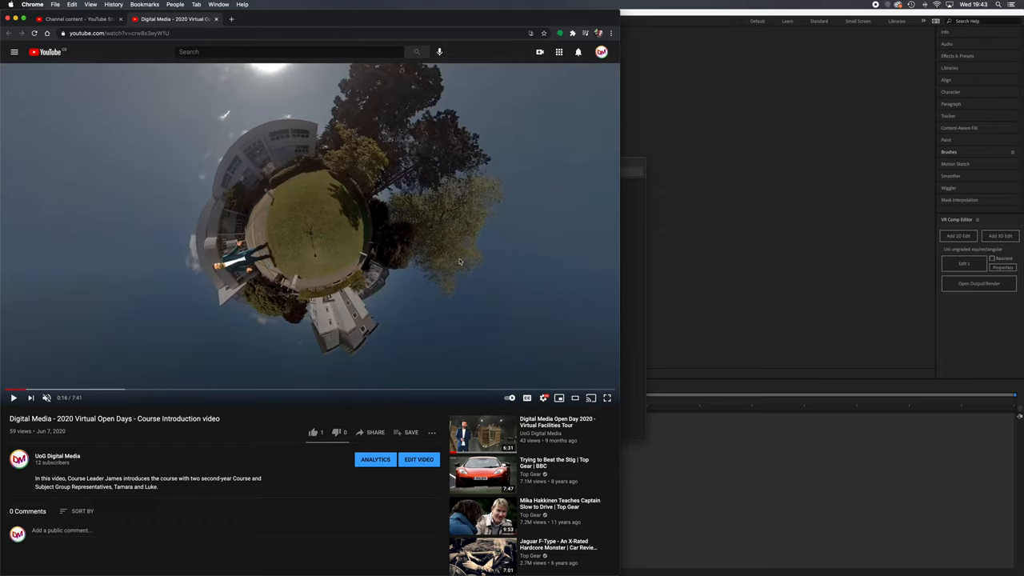
{"action": "mouse_move", "coordinate": [185, 237]}
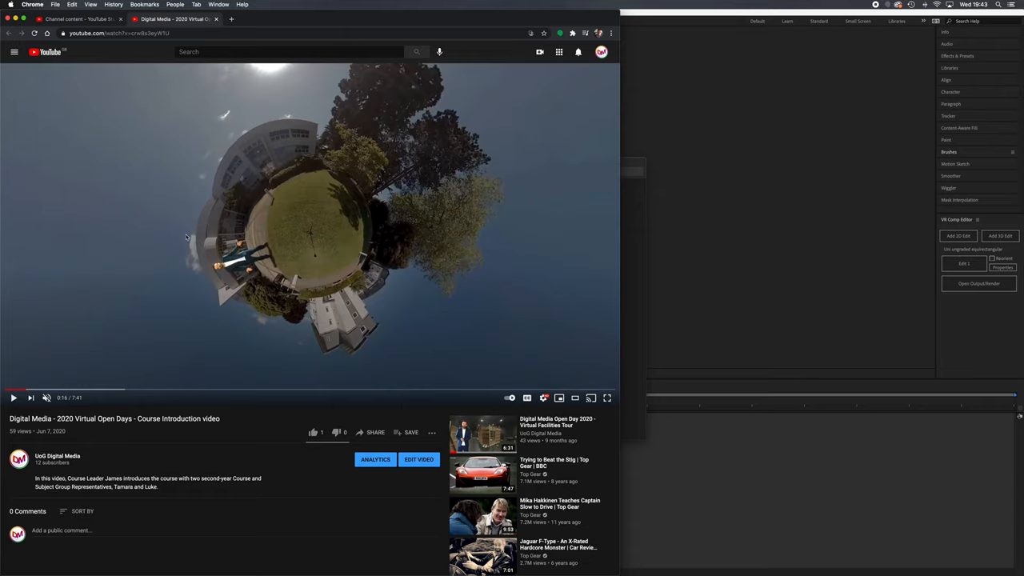
{"action": "mouse_move", "coordinate": [349, 240]}
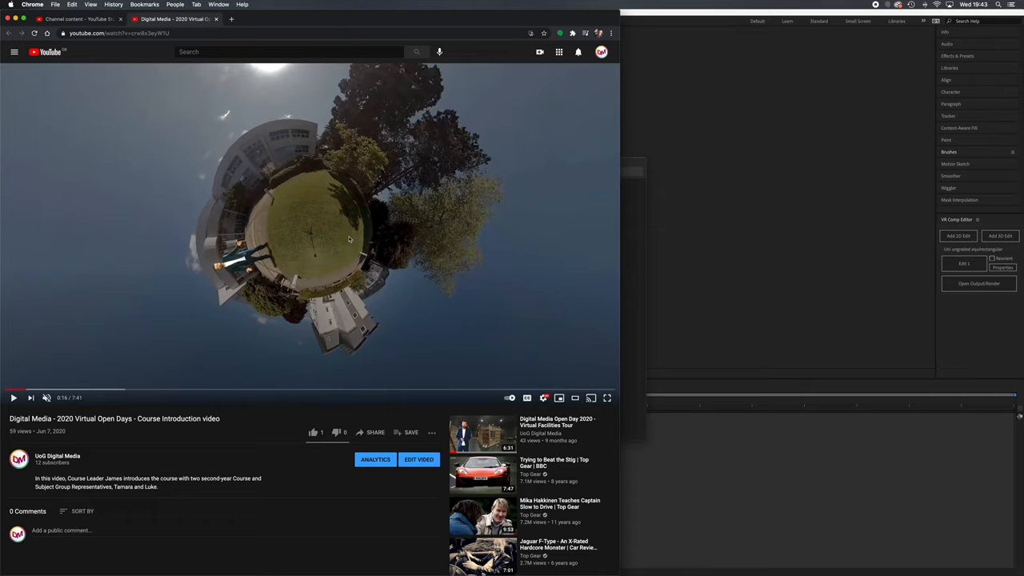
{"action": "mouse_move", "coordinate": [341, 254]}
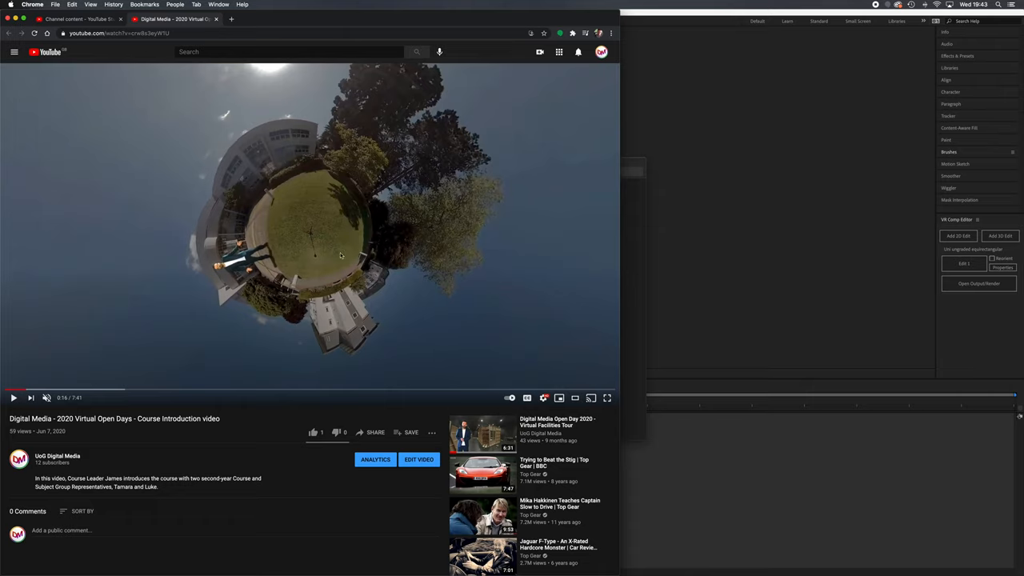
{"action": "mouse_move", "coordinate": [307, 243]}
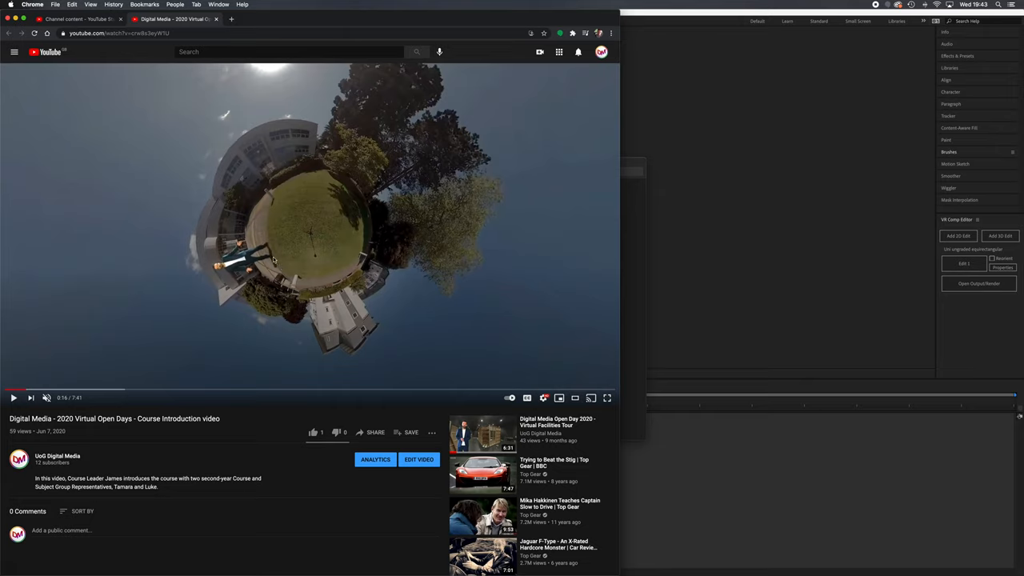
{"action": "mouse_move", "coordinate": [282, 262]}
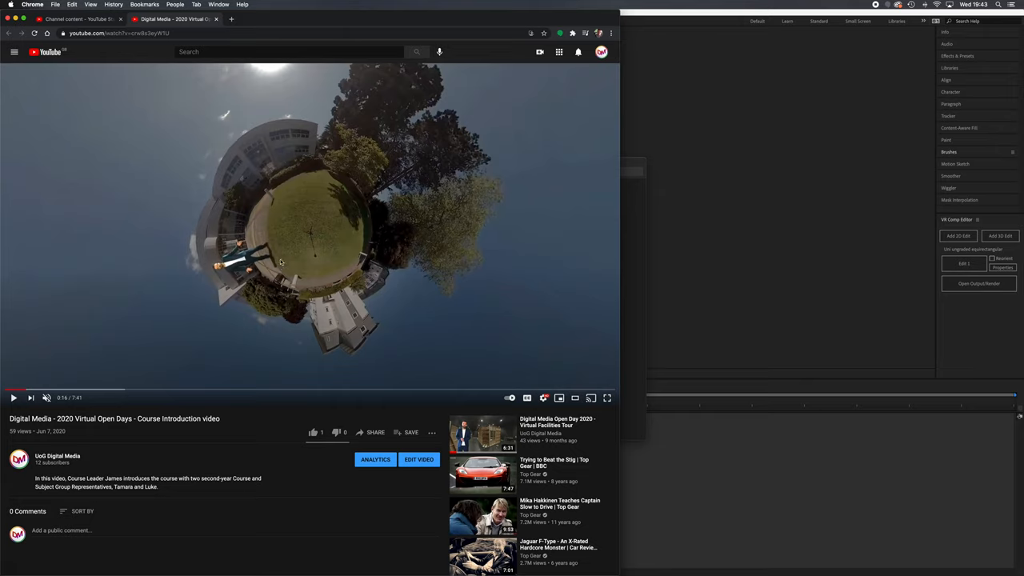
{"action": "mouse_move", "coordinate": [458, 288]}
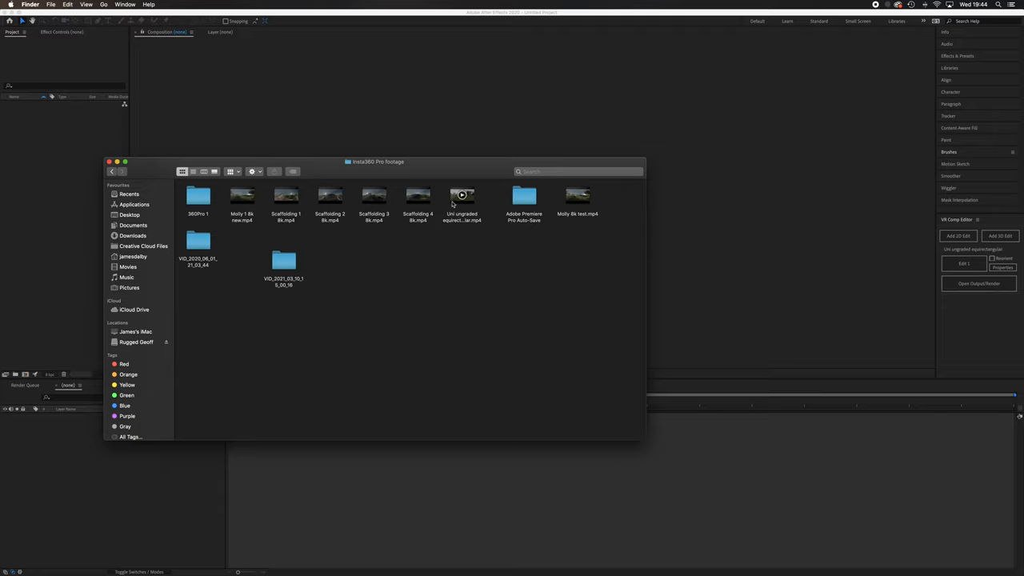
Drag the ungraded equirect campus .mp4 from Finder into the Project panel
{"action": "left_click", "coordinate": [461, 200]}
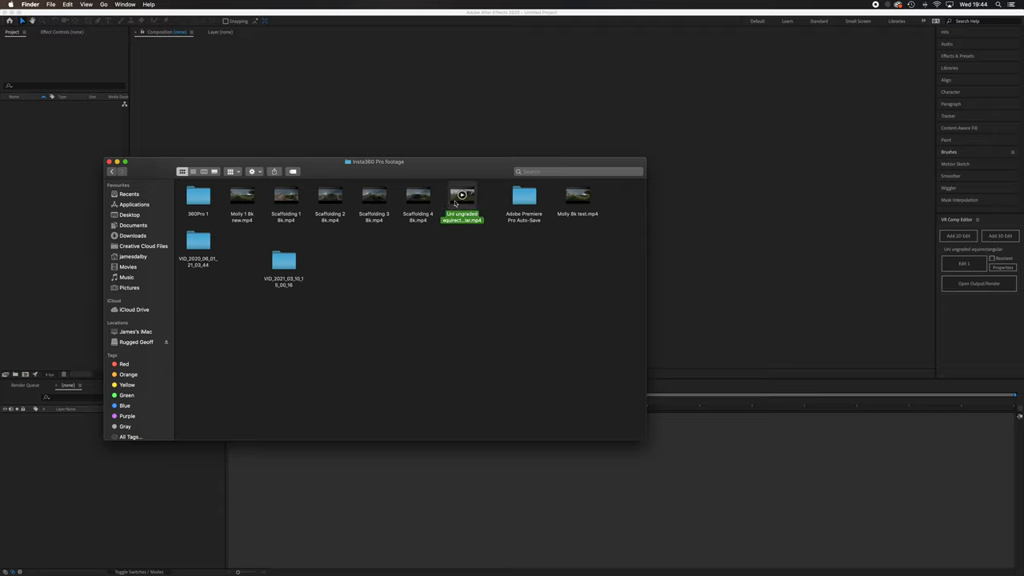
{"action": "left_click_drag", "start_coordinate": [461, 200], "coordinate": [67, 173]}
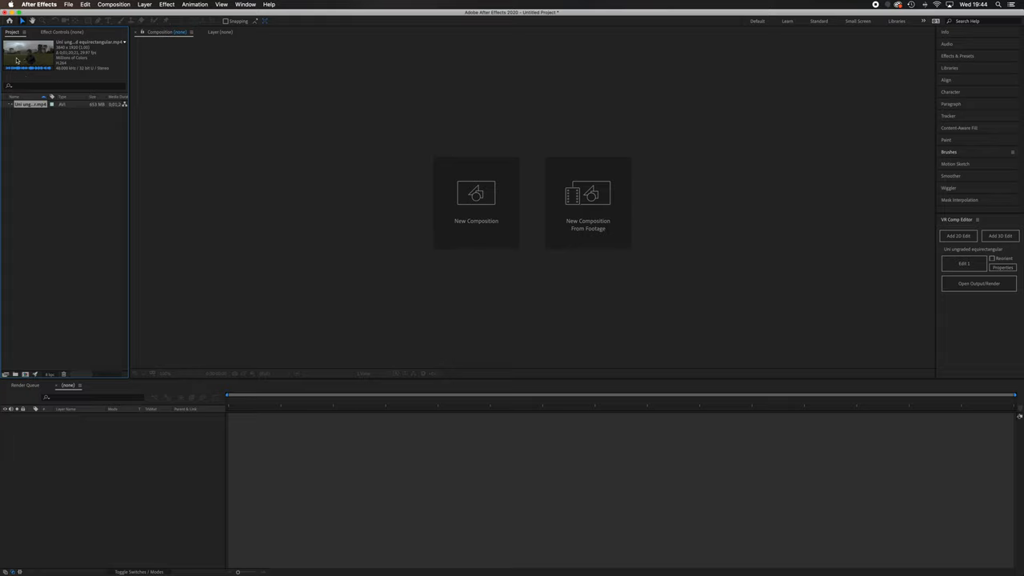
{"action": "mouse_move", "coordinate": [49, 71]}
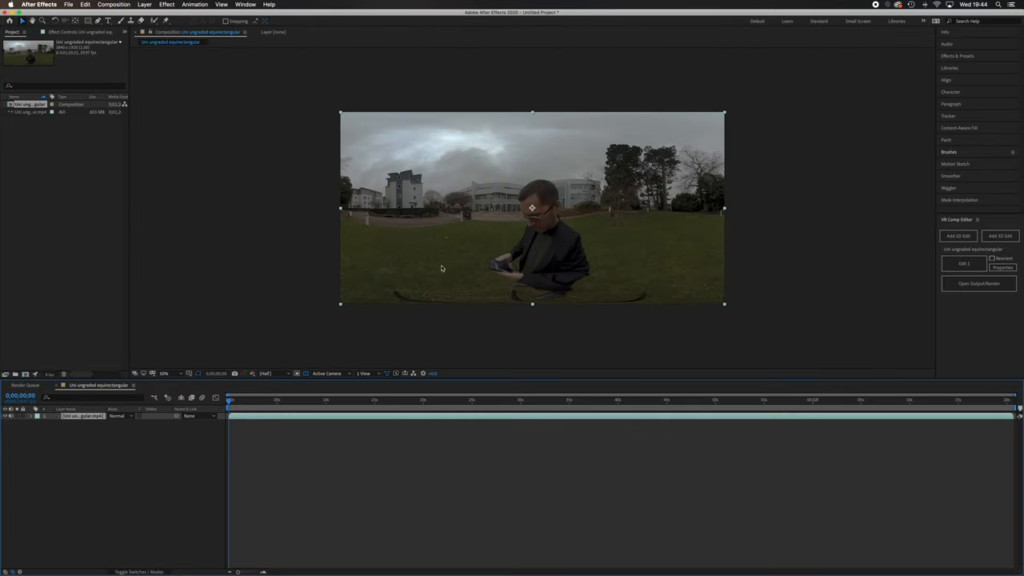
{"action": "mouse_move", "coordinate": [613, 210]}
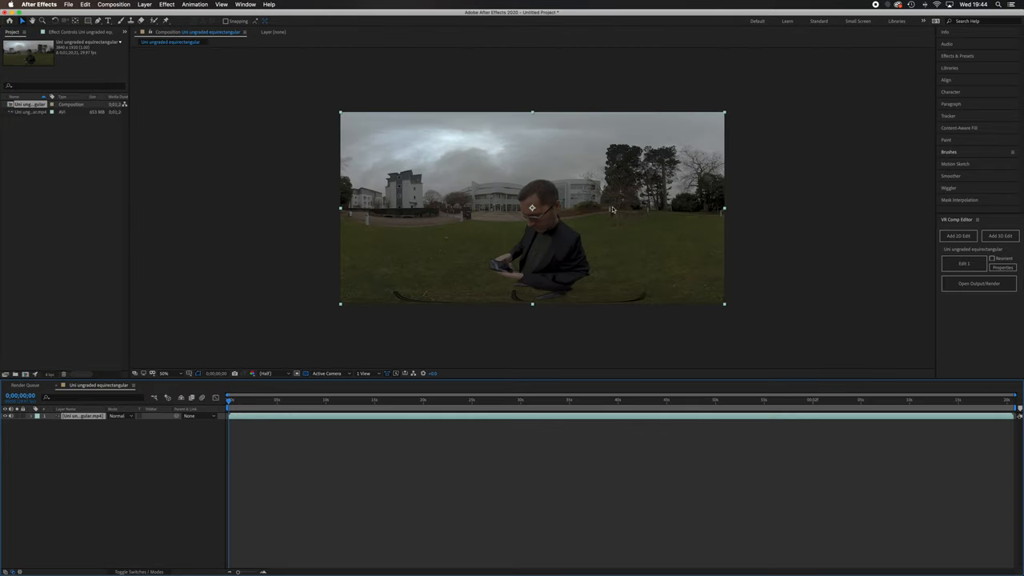
{"action": "mouse_move", "coordinate": [493, 286]}
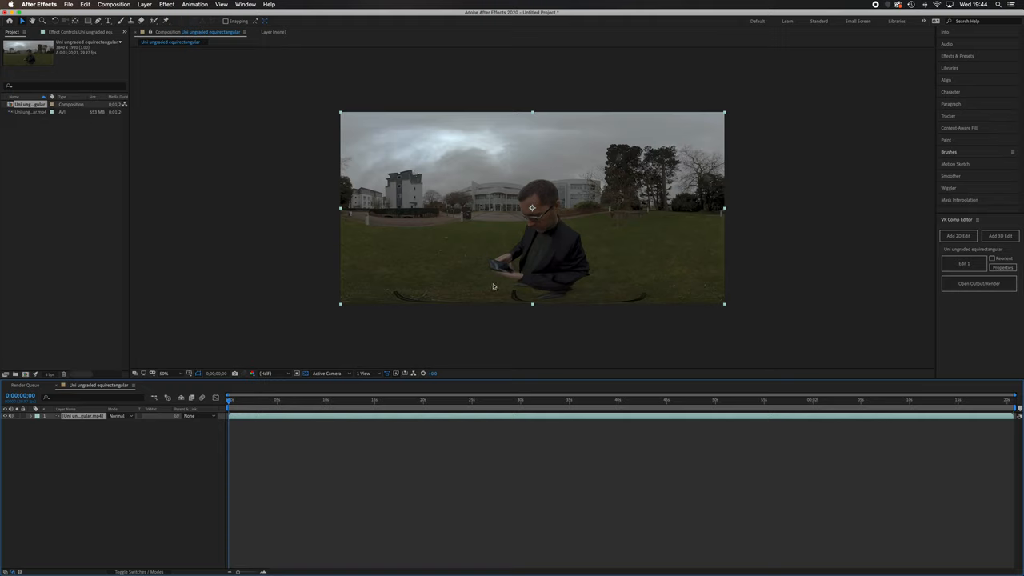
{"action": "mouse_move", "coordinate": [359, 160]}
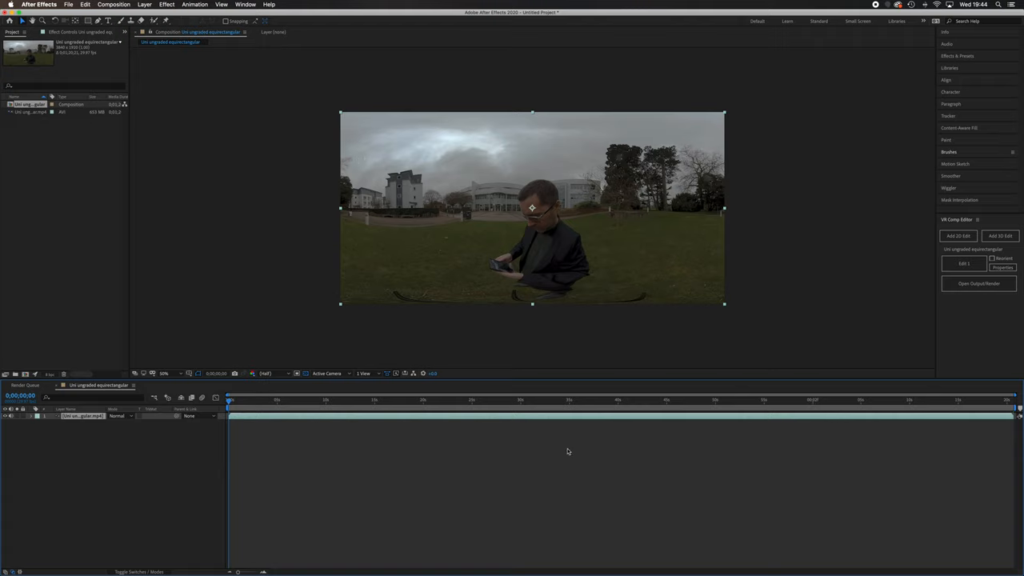
{"action": "mouse_move", "coordinate": [568, 234]}
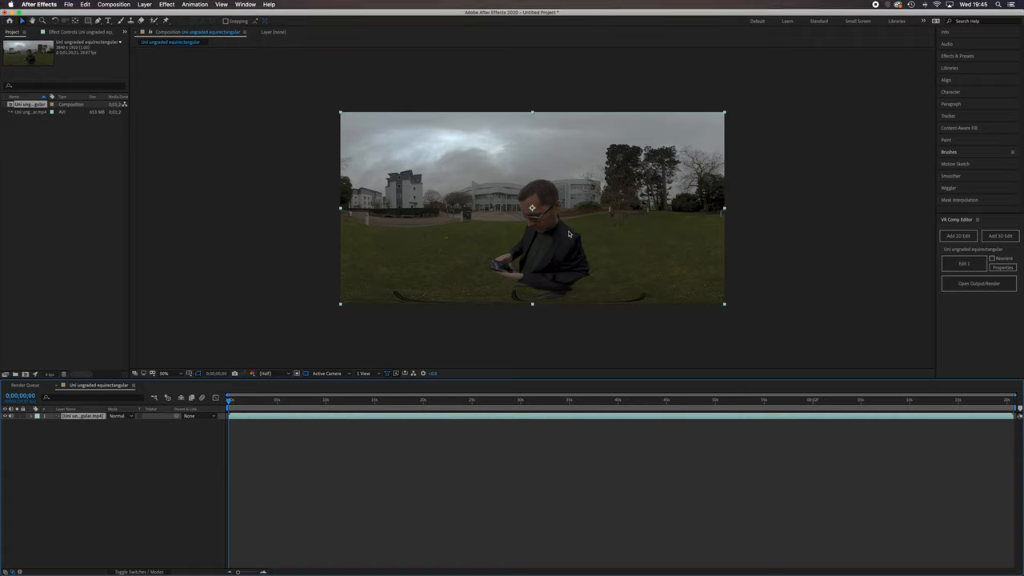
{"action": "mouse_move", "coordinate": [374, 403]}
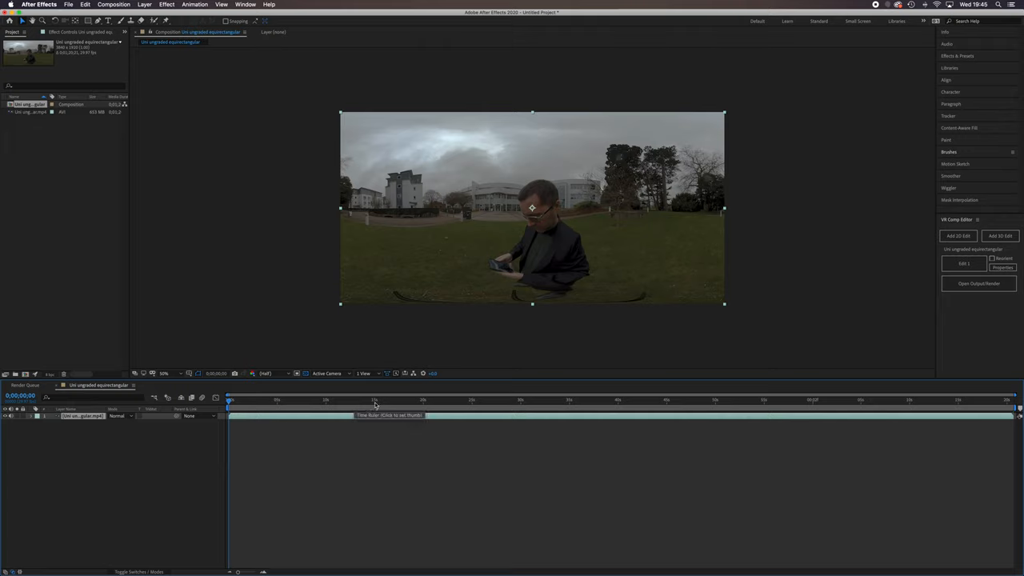
{"action": "left_click", "coordinate": [375, 400]}
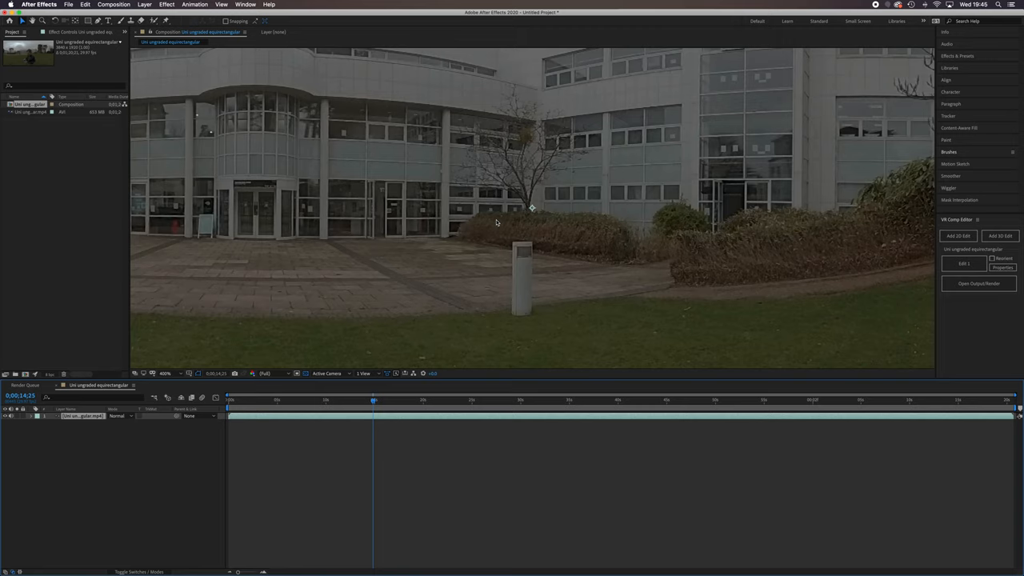
{"action": "mouse_move", "coordinate": [483, 217]}
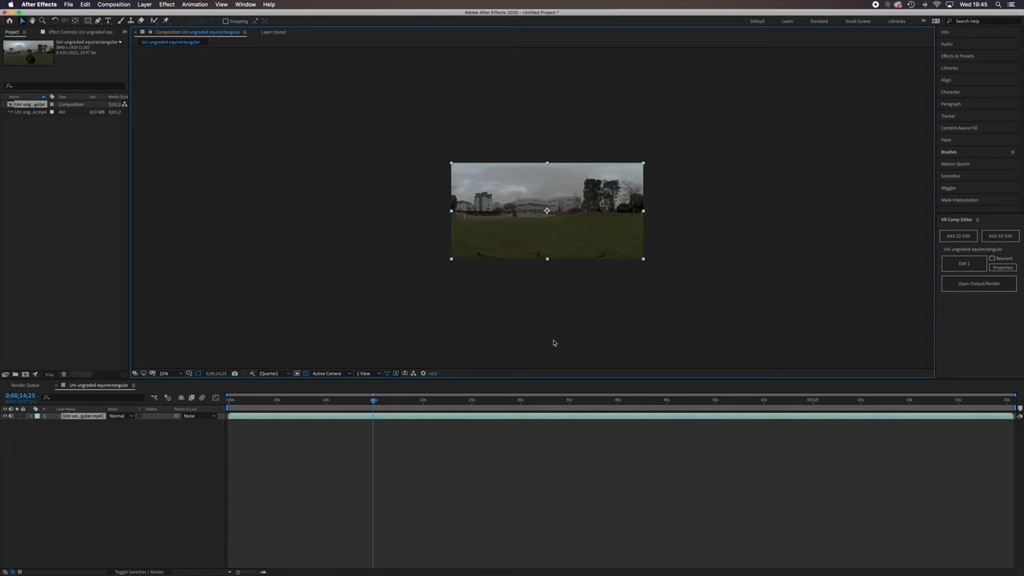
{"action": "left_click", "coordinate": [163, 373]}
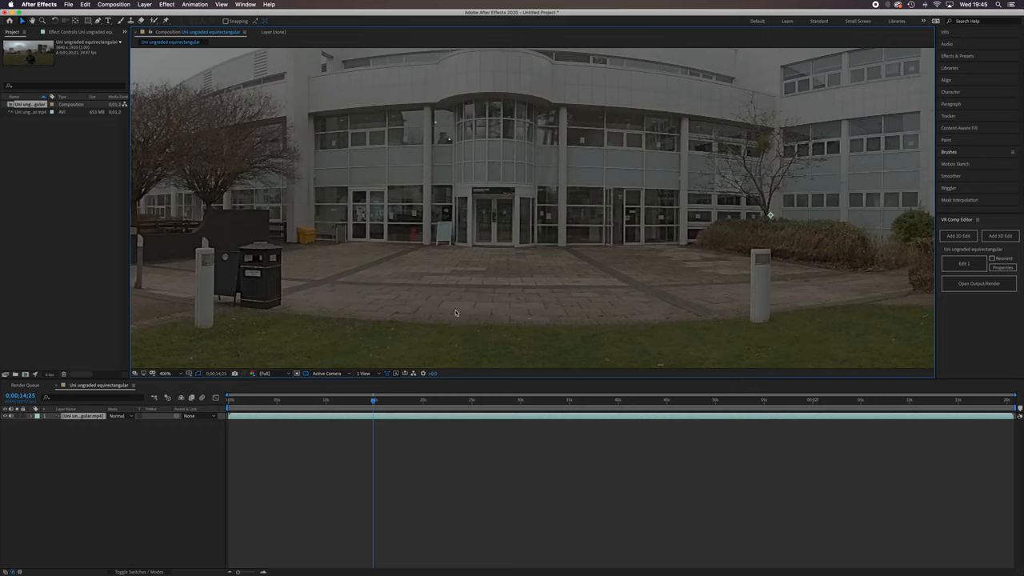
{"action": "mouse_move", "coordinate": [454, 317]}
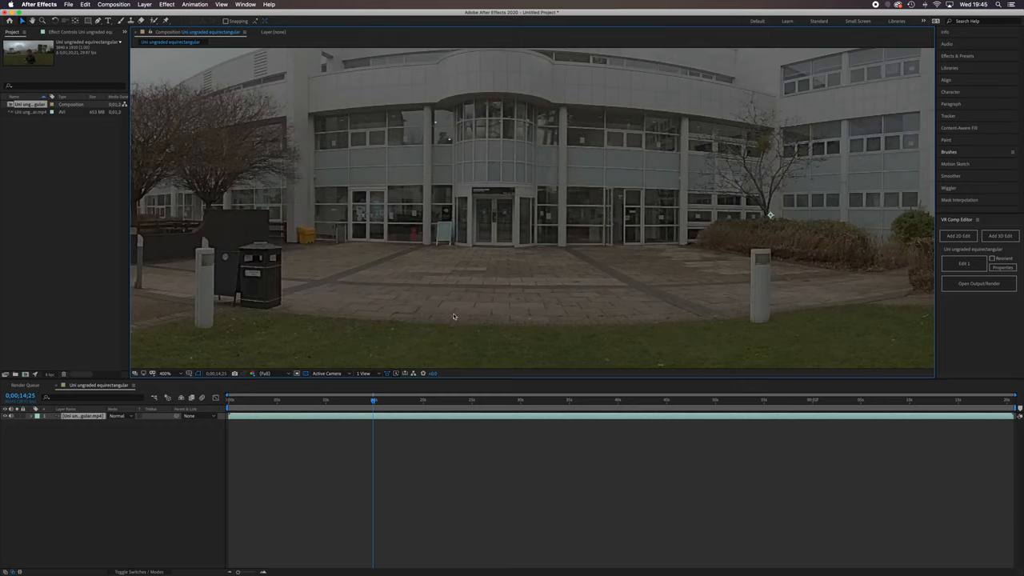
{"action": "mouse_move", "coordinate": [135, 74]}
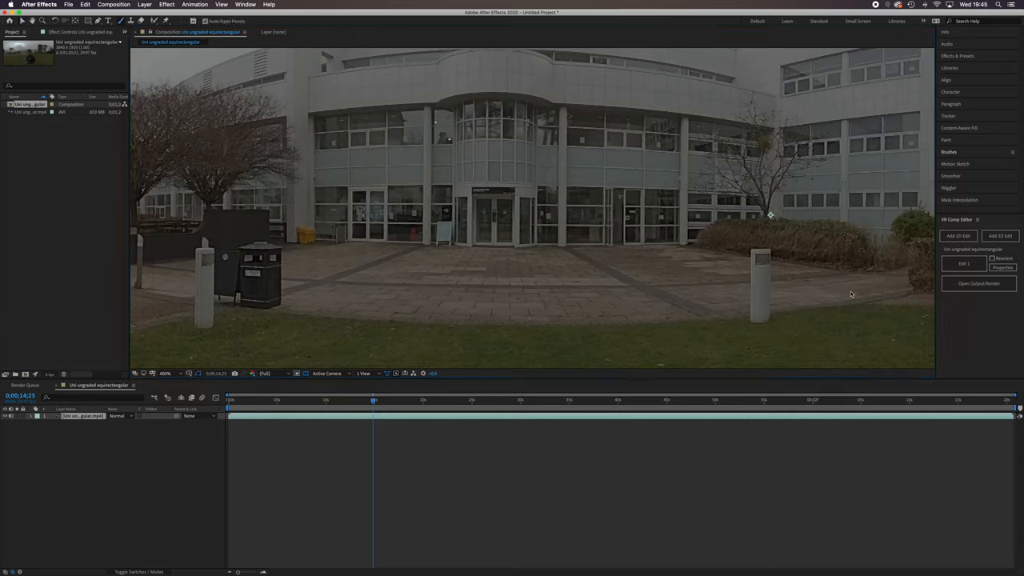
Set the Paint foreground colour to red and expand the Brushes panel
{"action": "left_click", "coordinate": [945, 140]}
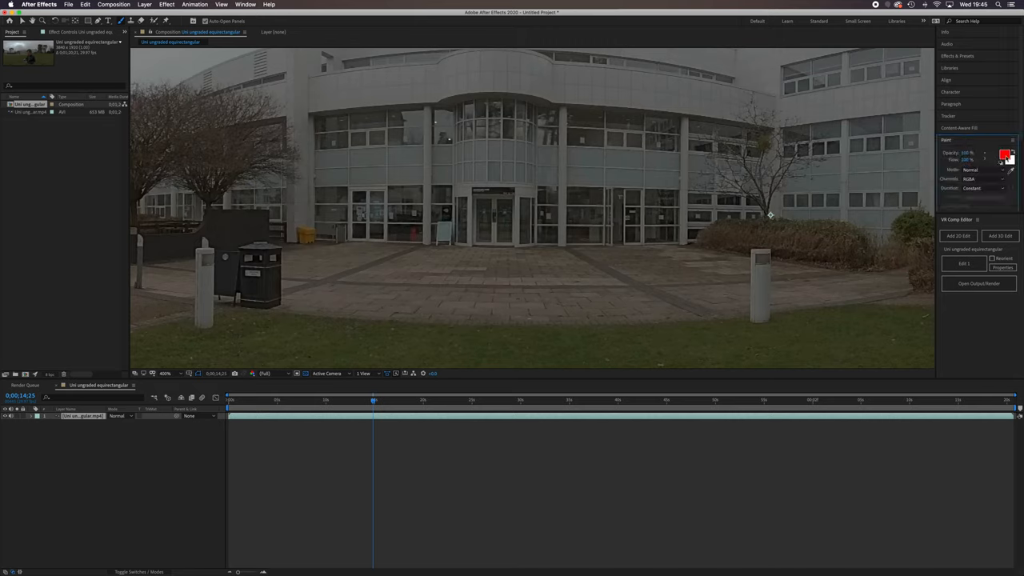
{"action": "left_click", "coordinate": [1005, 154]}
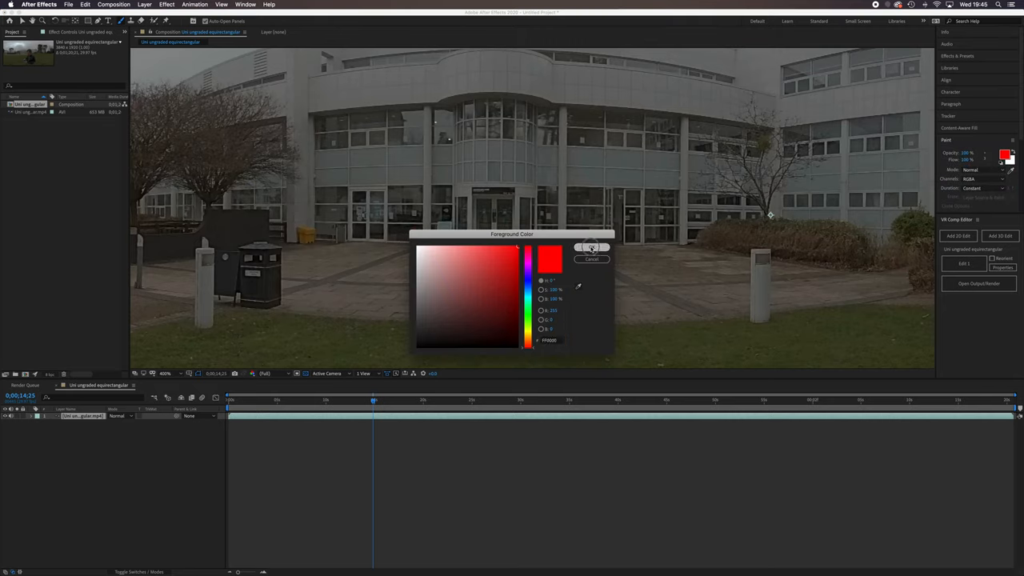
{"action": "left_click", "coordinate": [592, 246]}
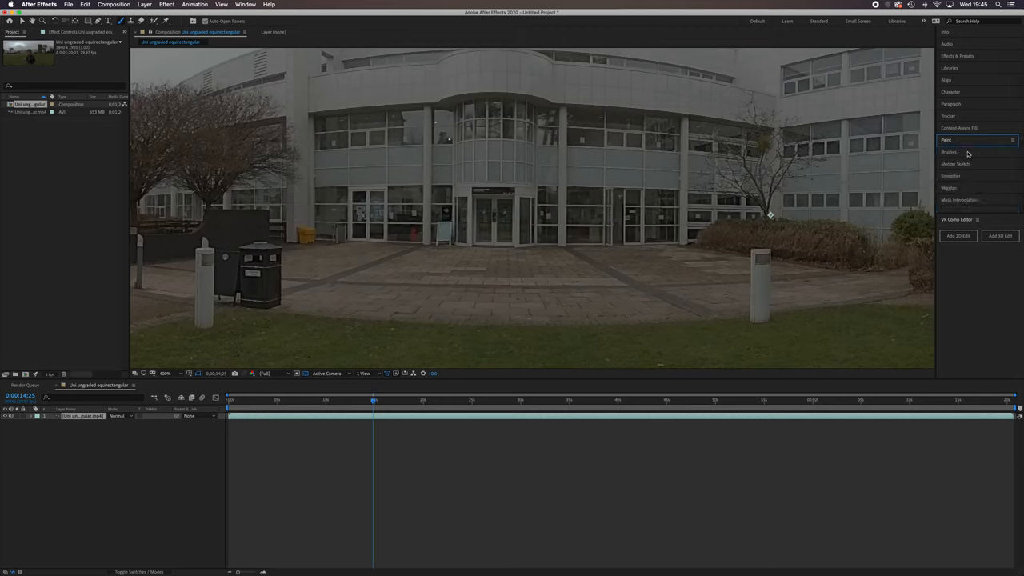
{"action": "left_click", "coordinate": [949, 152]}
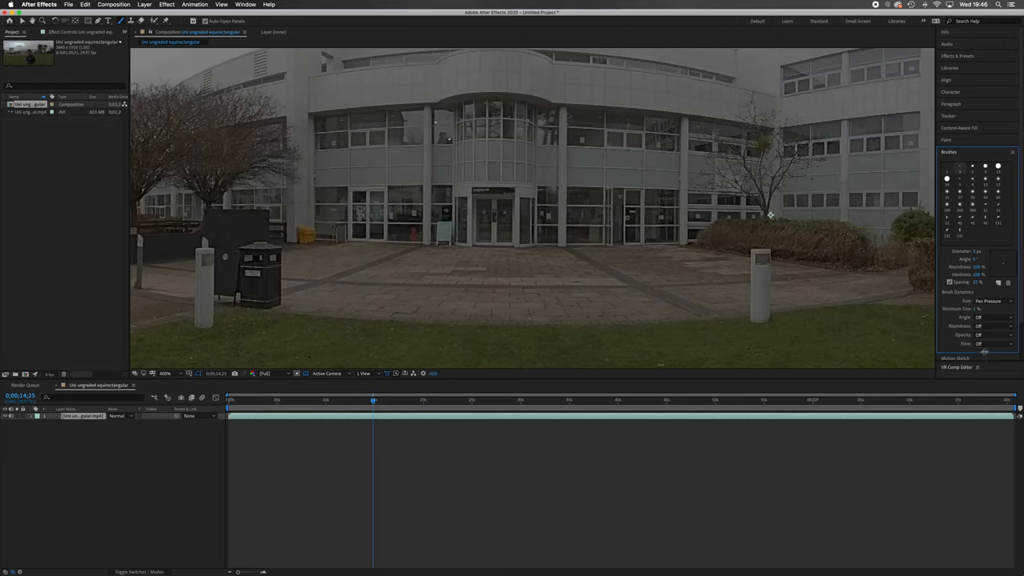
{"action": "mouse_move", "coordinate": [477, 278]}
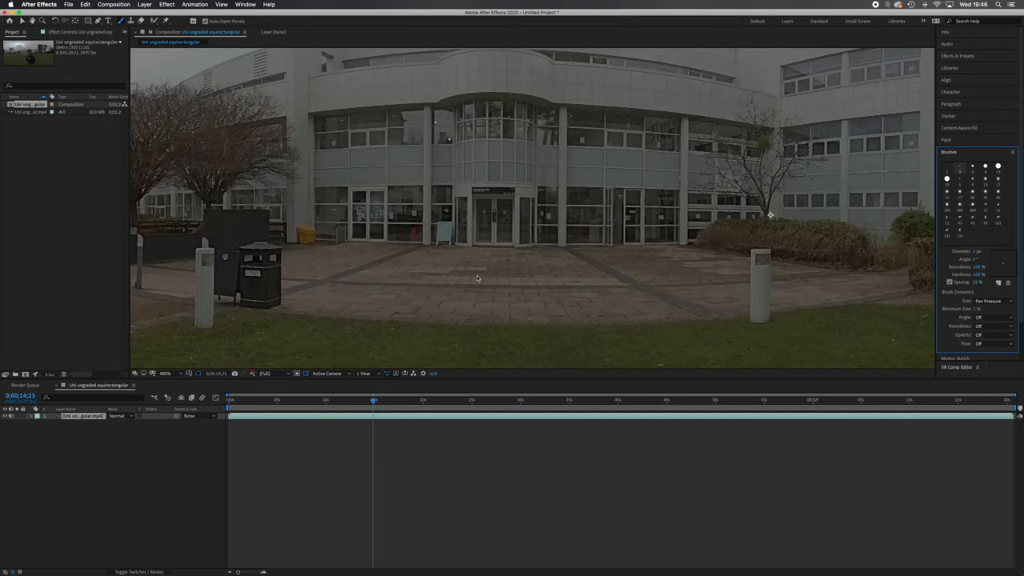
{"action": "mouse_move", "coordinate": [480, 270]}
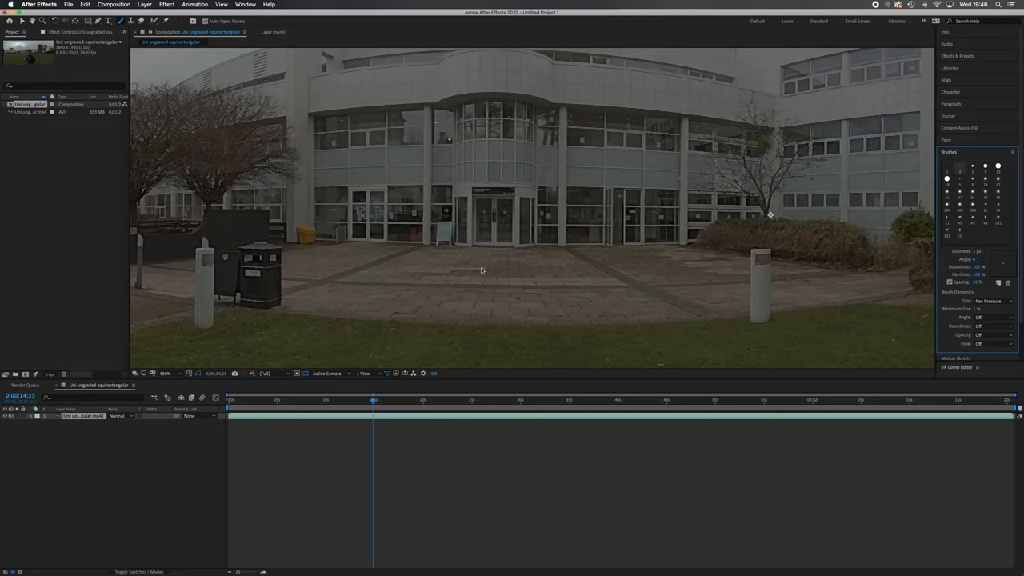
{"action": "mouse_move", "coordinate": [478, 277]}
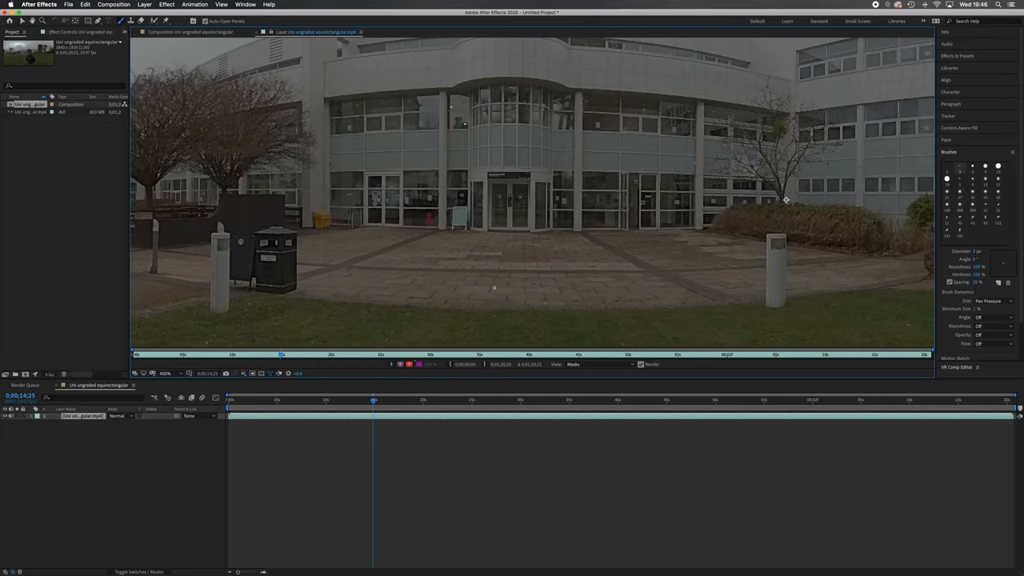
{"action": "mouse_move", "coordinate": [467, 301]}
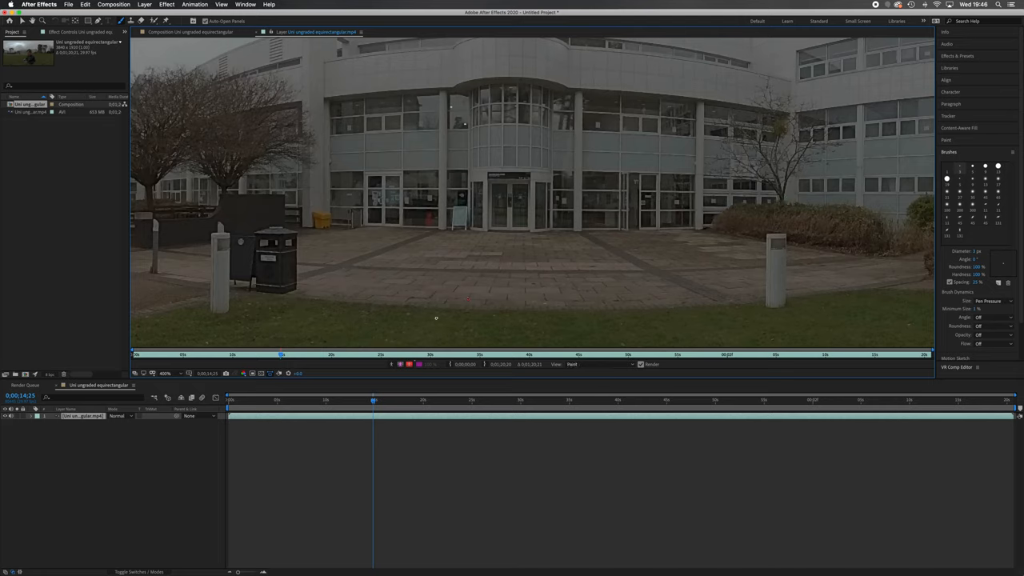
{"action": "mouse_move", "coordinate": [474, 308]}
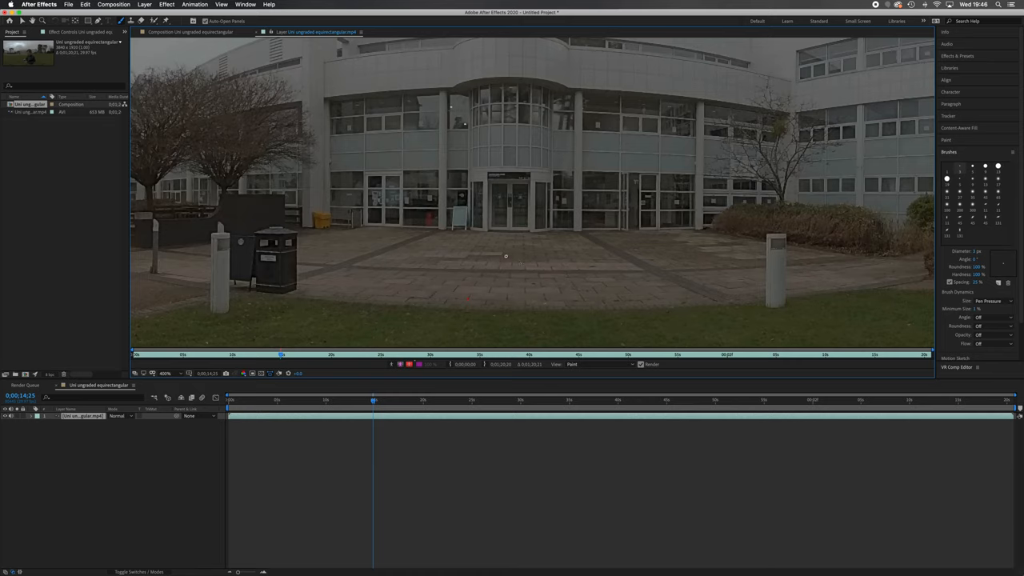
{"action": "mouse_move", "coordinate": [468, 301]}
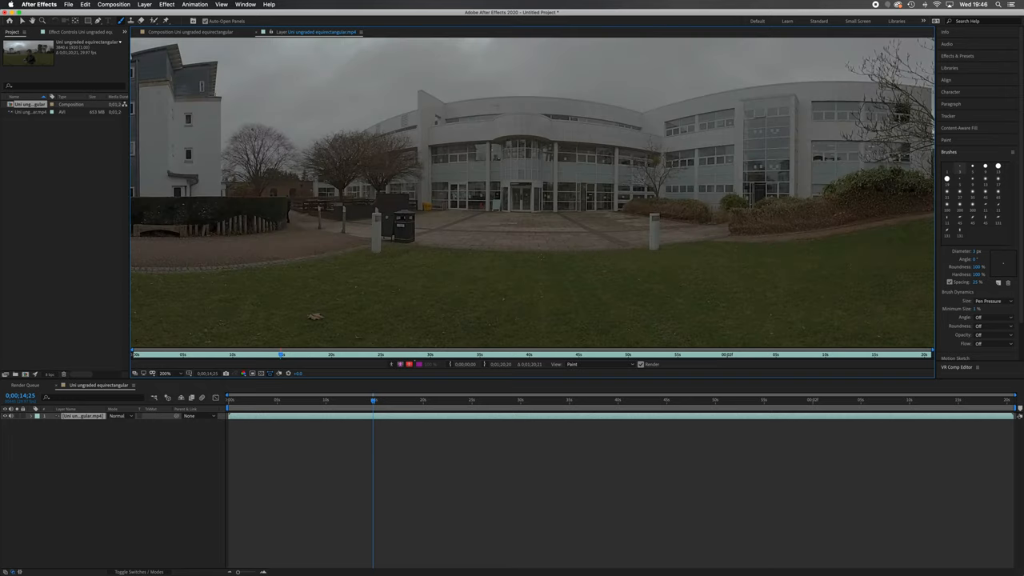
Show the composition again, fitted to reveal the whole 360 frame with the tripod
{"action": "left_click", "coordinate": [165, 373]}
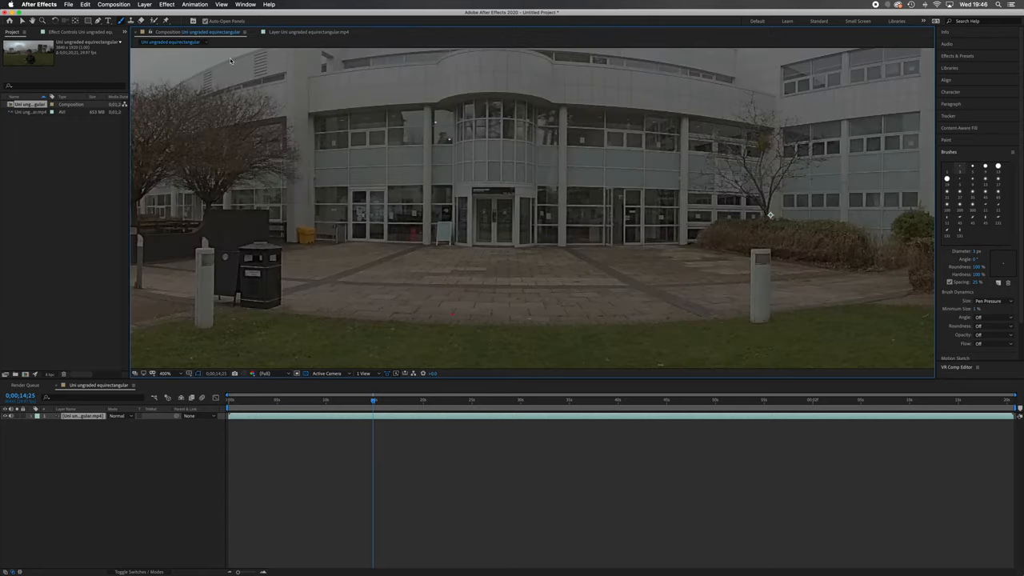
{"action": "mouse_move", "coordinate": [477, 314]}
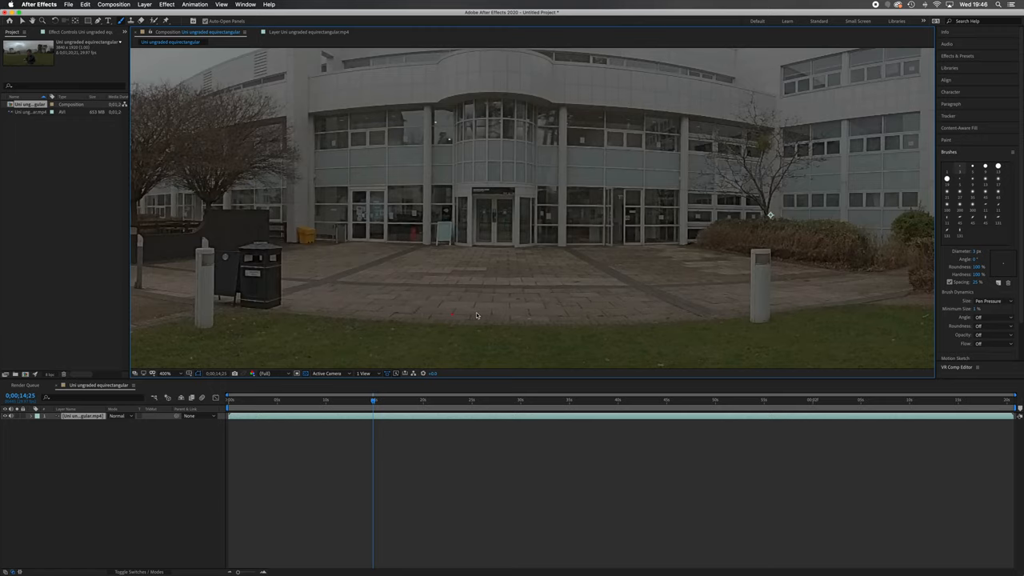
{"action": "left_click", "coordinate": [166, 373]}
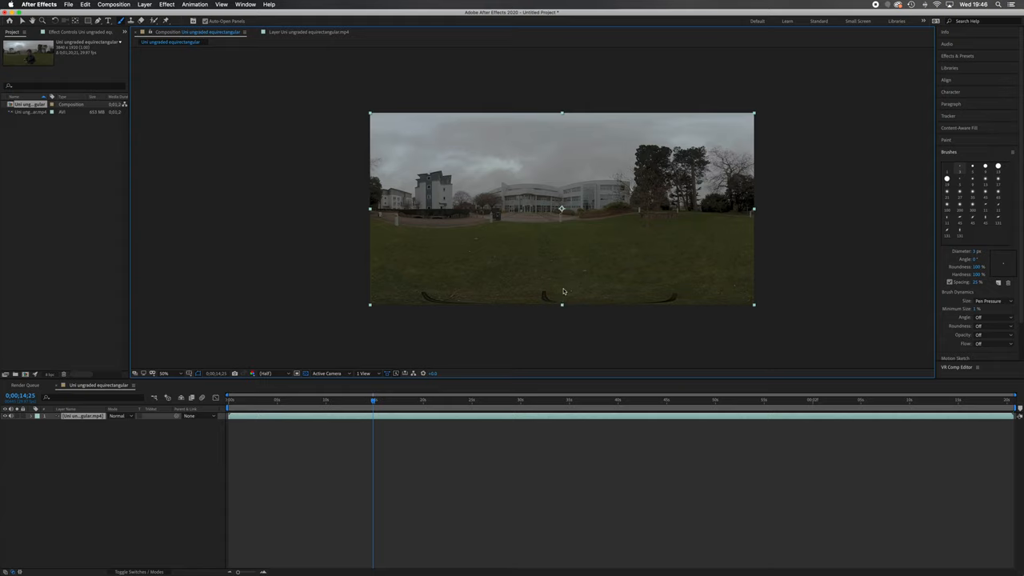
{"action": "mouse_move", "coordinate": [550, 296]}
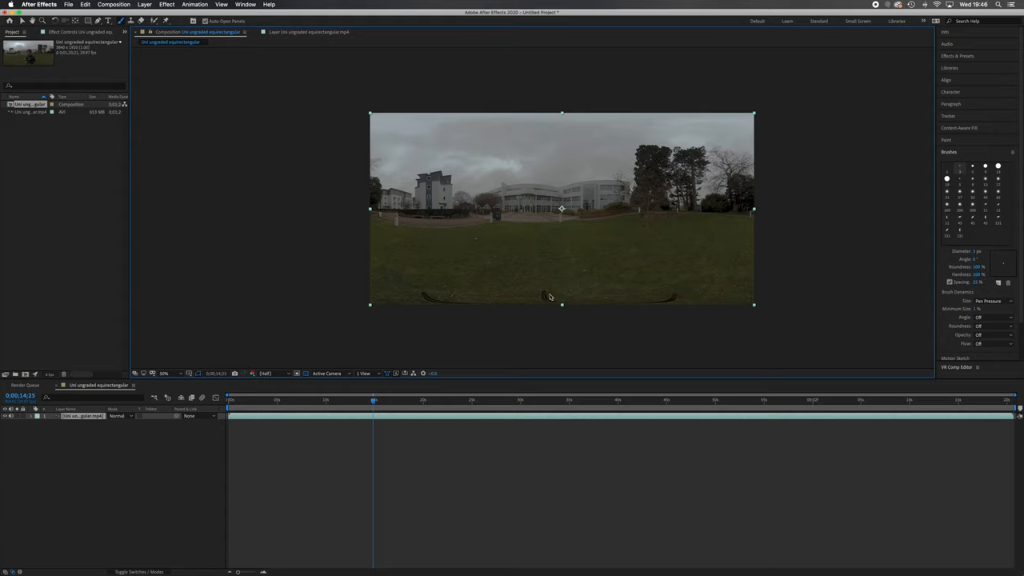
{"action": "mouse_move", "coordinate": [654, 294]}
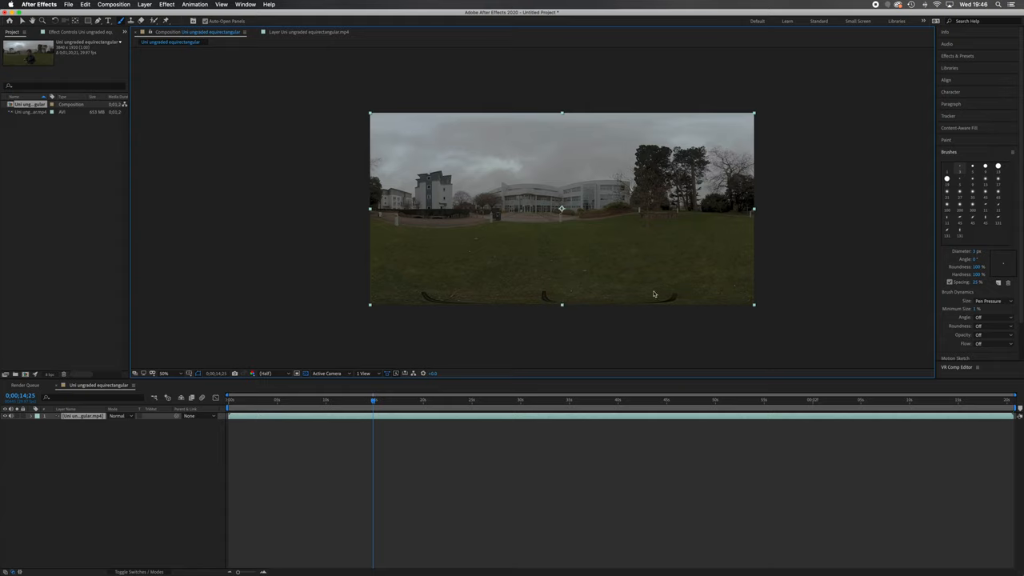
{"action": "mouse_move", "coordinate": [568, 278]}
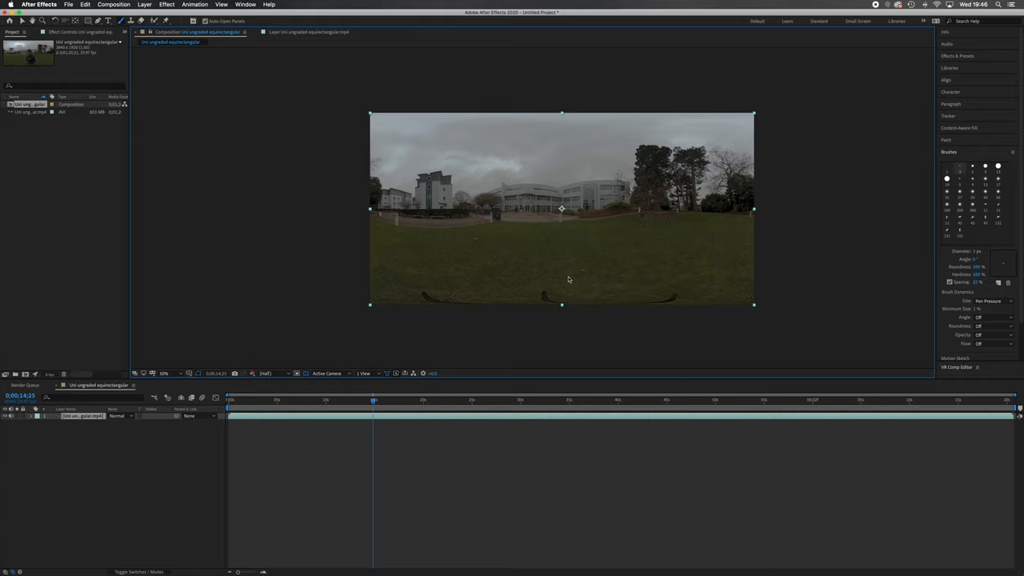
{"action": "mouse_move", "coordinate": [611, 294]}
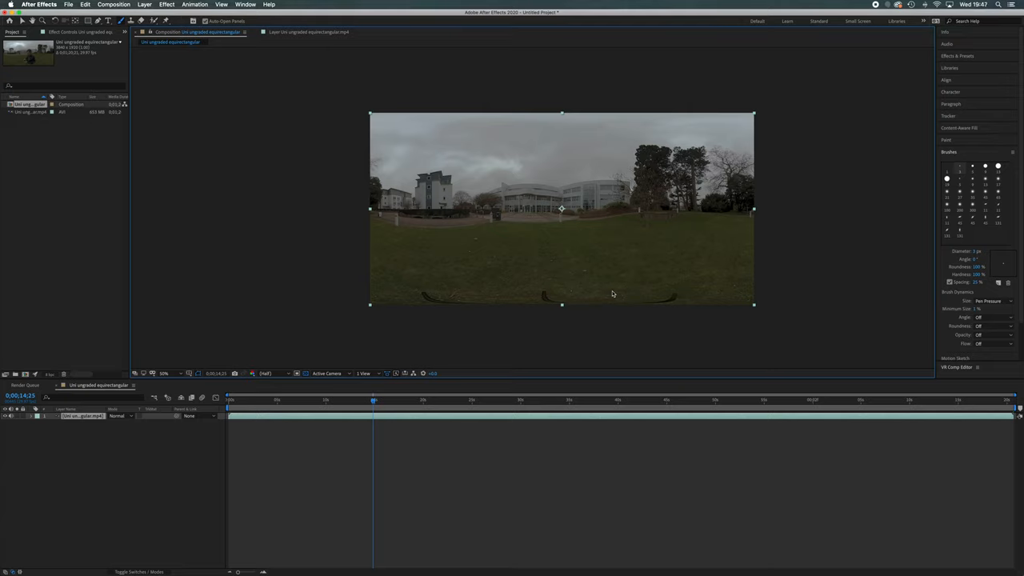
Collapse the Brushes panel and start Add 3D Edit in the VR Comp Editor
{"action": "left_click", "coordinate": [949, 152]}
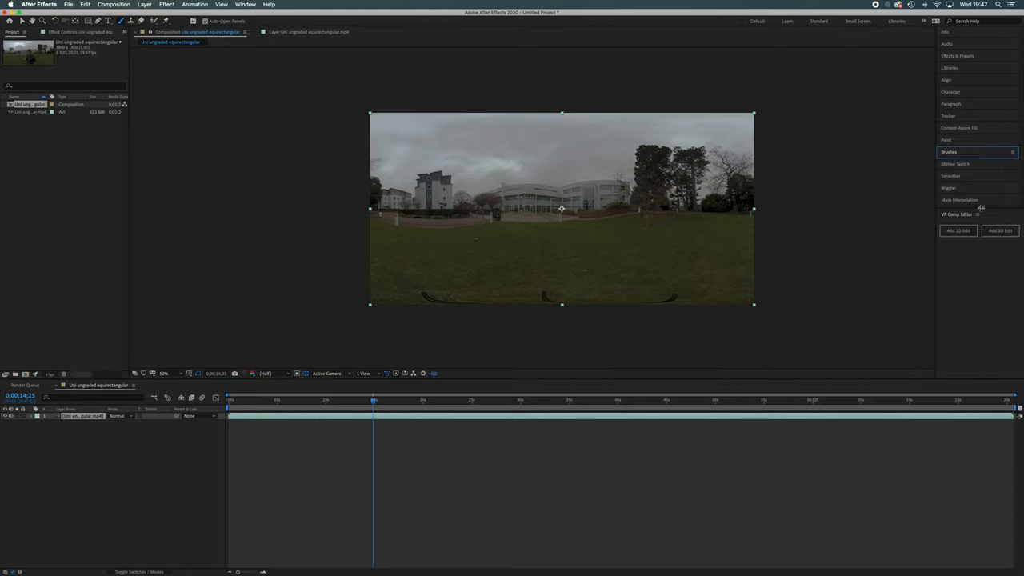
{"action": "left_click", "coordinate": [246, 3]}
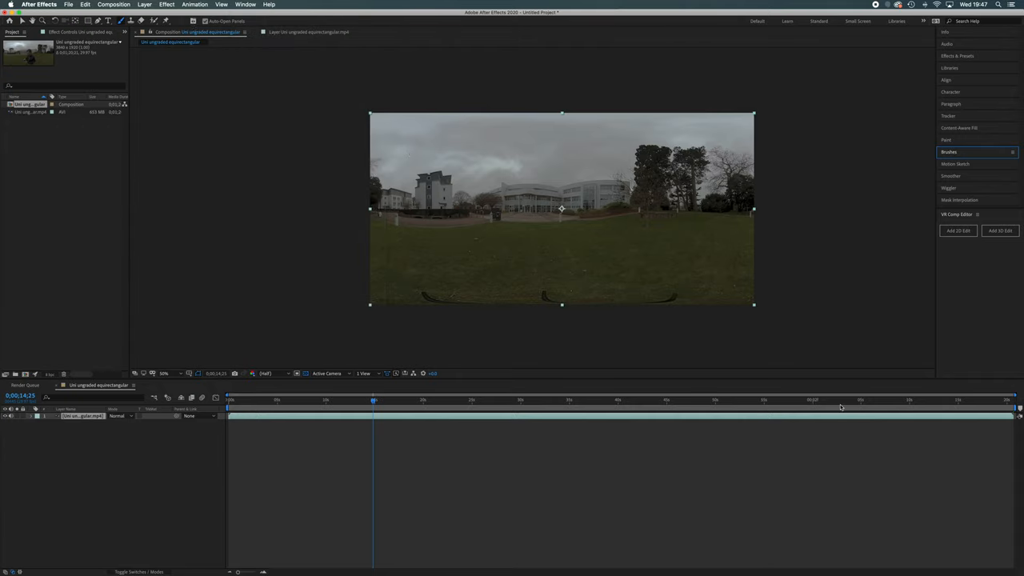
{"action": "left_click", "coordinate": [956, 231]}
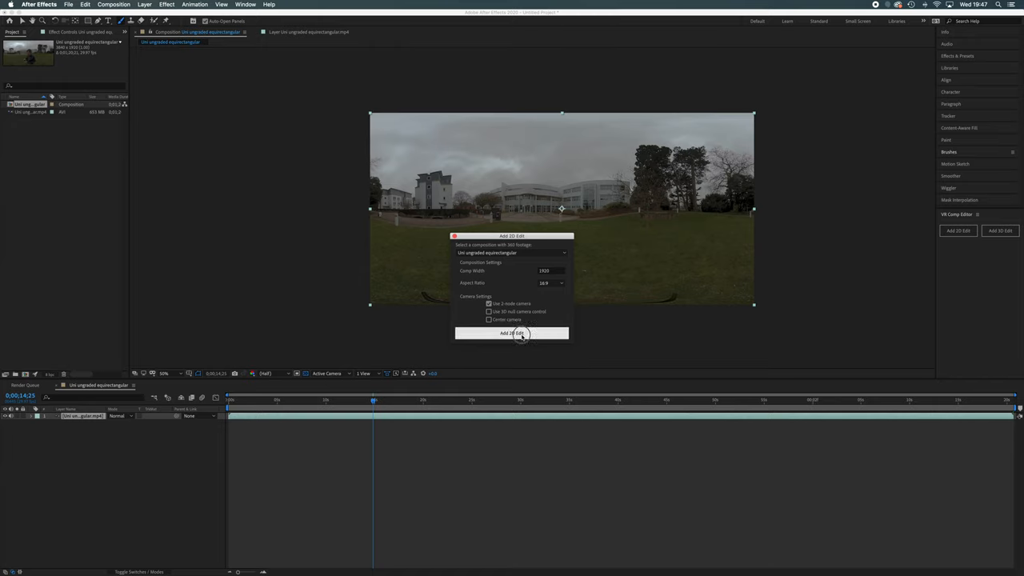
Create the 3D edit with its output and aim its camera down at the nadir grass
{"action": "left_click", "coordinate": [512, 333]}
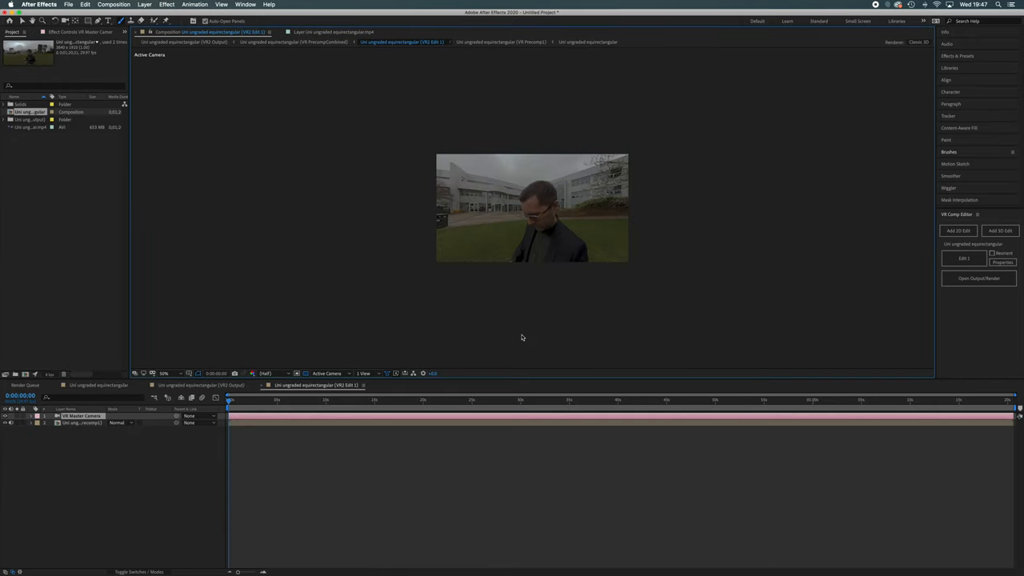
{"action": "mouse_move", "coordinate": [378, 152]}
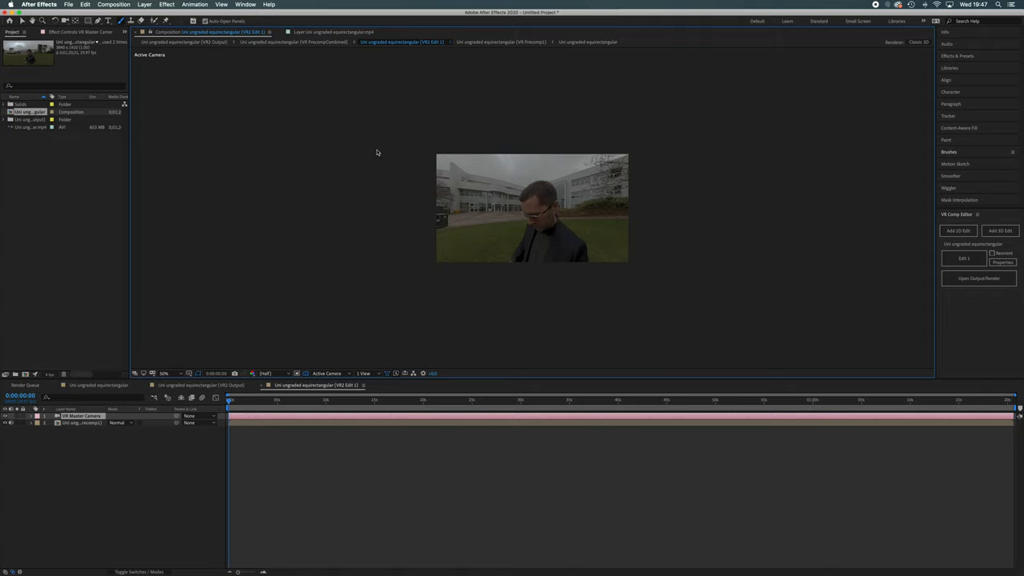
{"action": "mouse_move", "coordinate": [445, 200]}
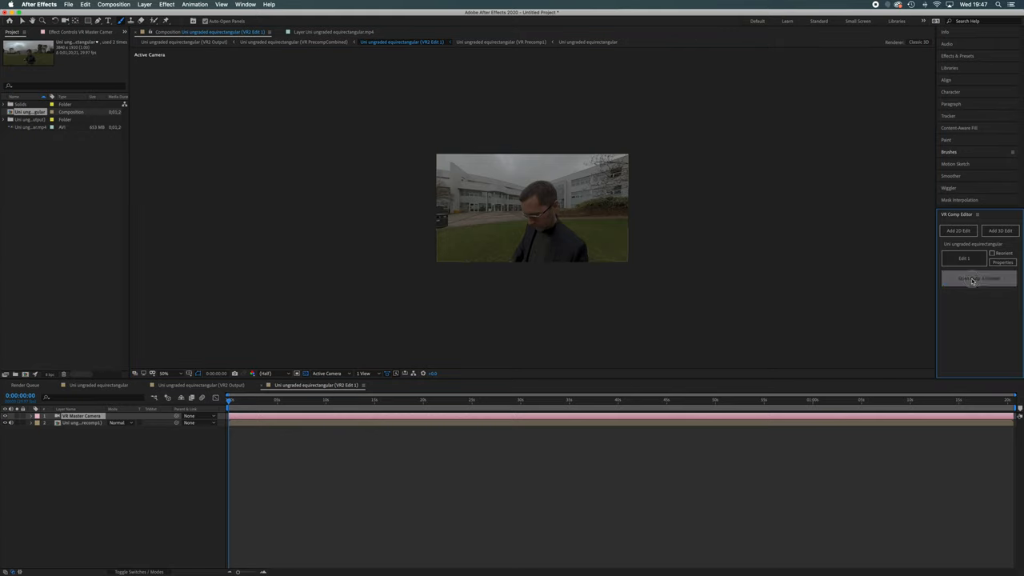
{"action": "left_click", "coordinate": [979, 278]}
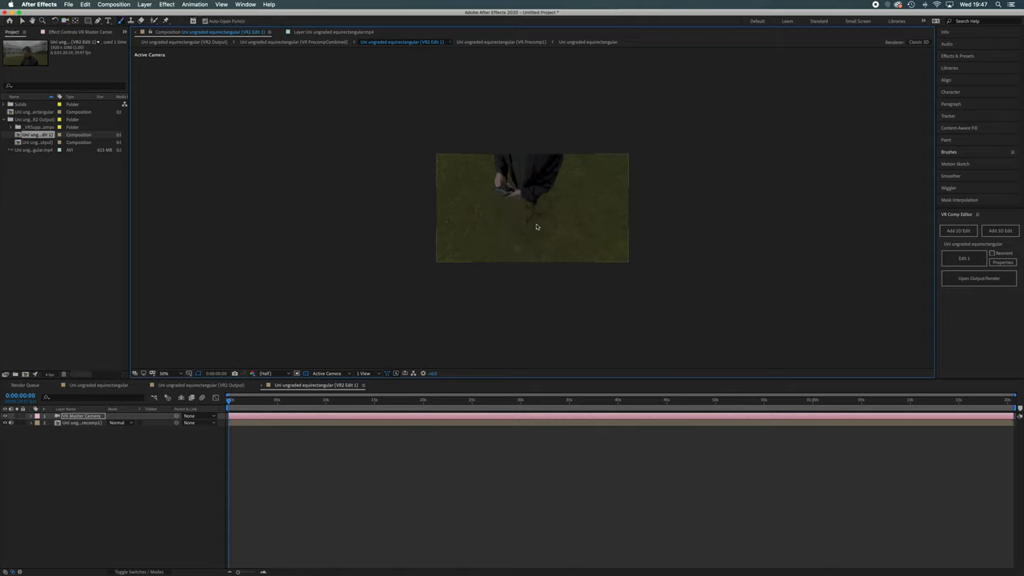
{"action": "left_click", "coordinate": [275, 400]}
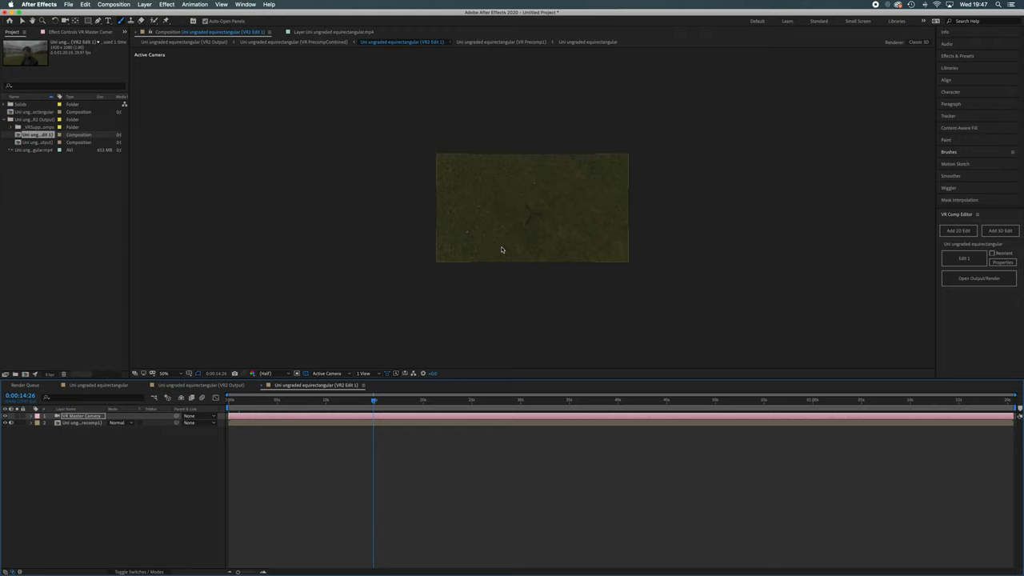
{"action": "mouse_move", "coordinate": [528, 237]}
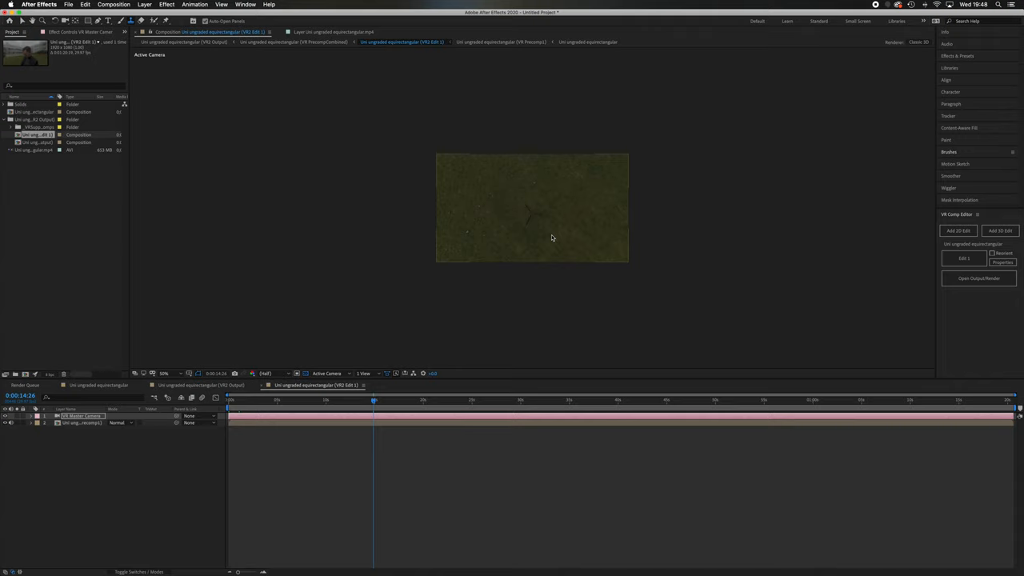
Bring the downward ground footage layer up for clone-stamp painting
{"action": "left_click", "coordinate": [83, 422]}
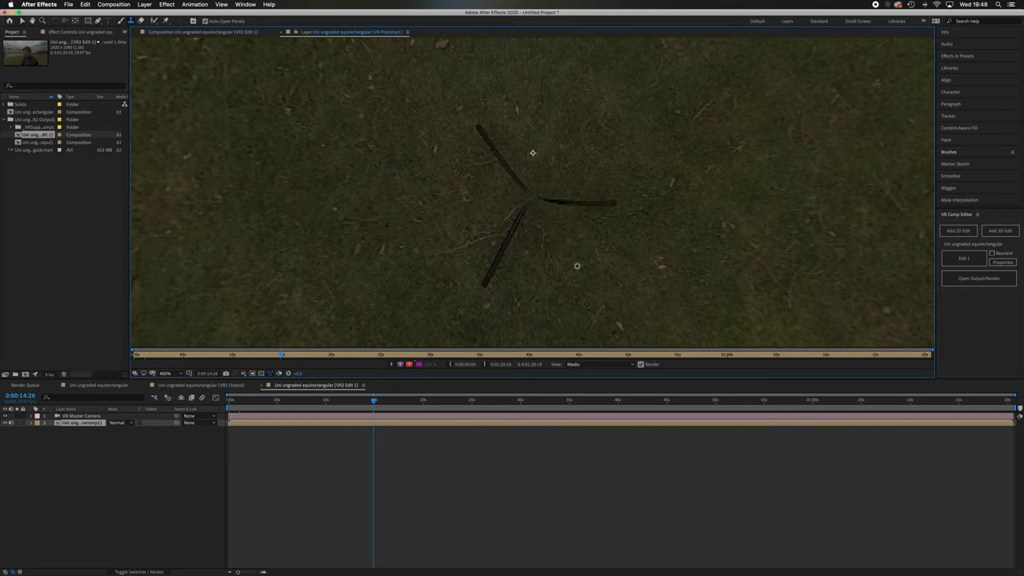
{"action": "mouse_move", "coordinate": [576, 262]}
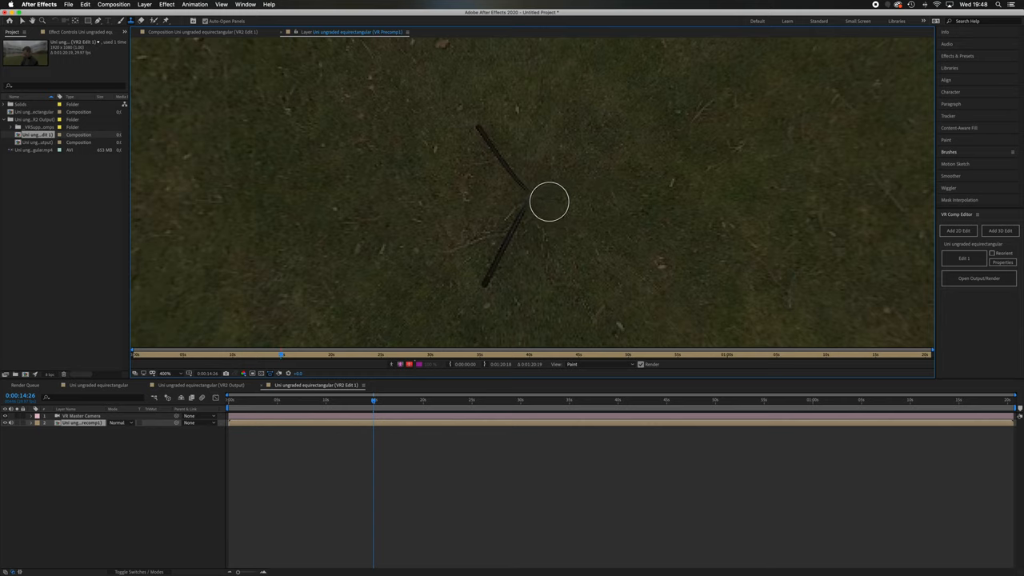
{"action": "mouse_move", "coordinate": [536, 269]}
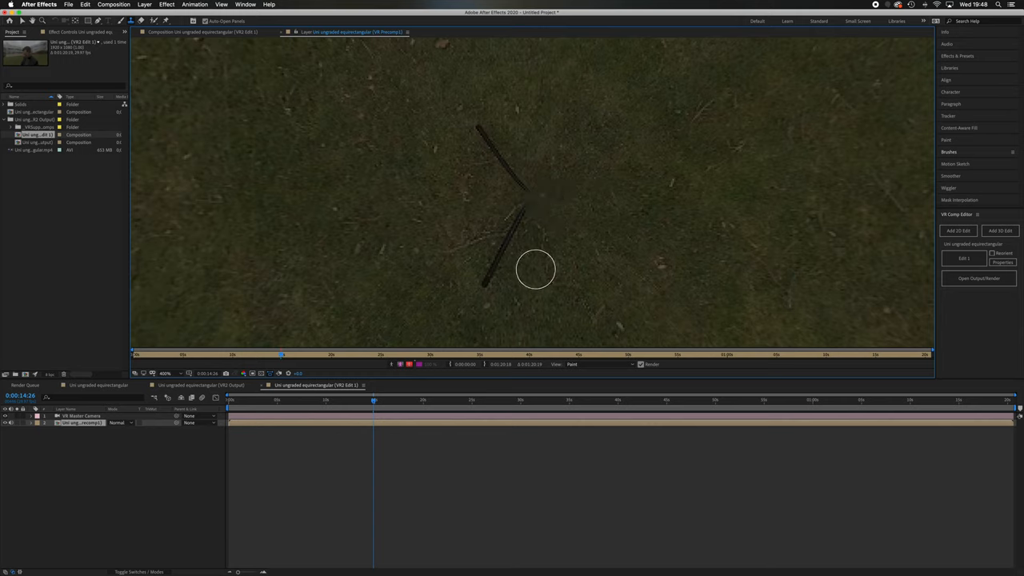
{"action": "mouse_move", "coordinate": [504, 254]}
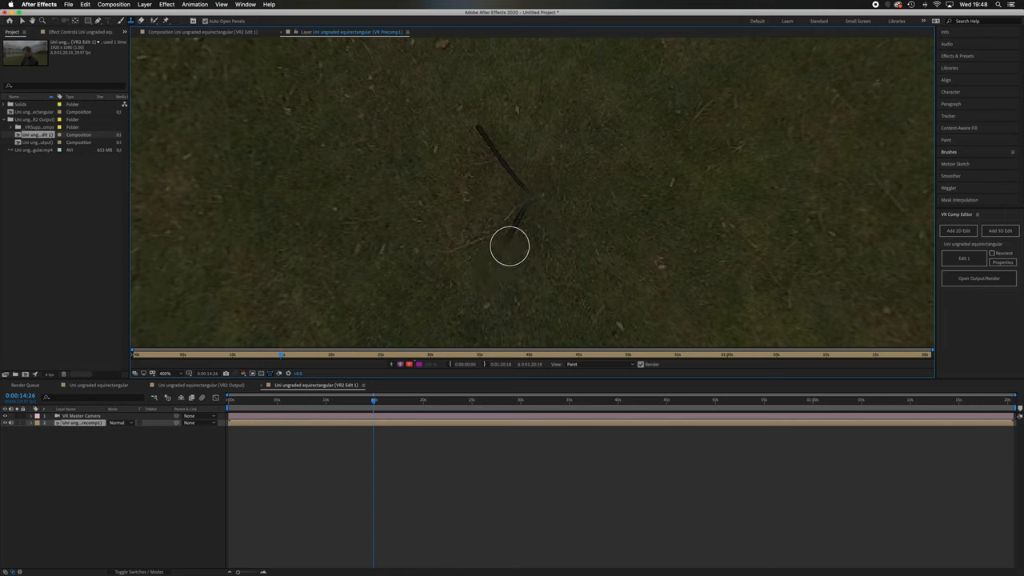
{"action": "mouse_move", "coordinate": [465, 242]}
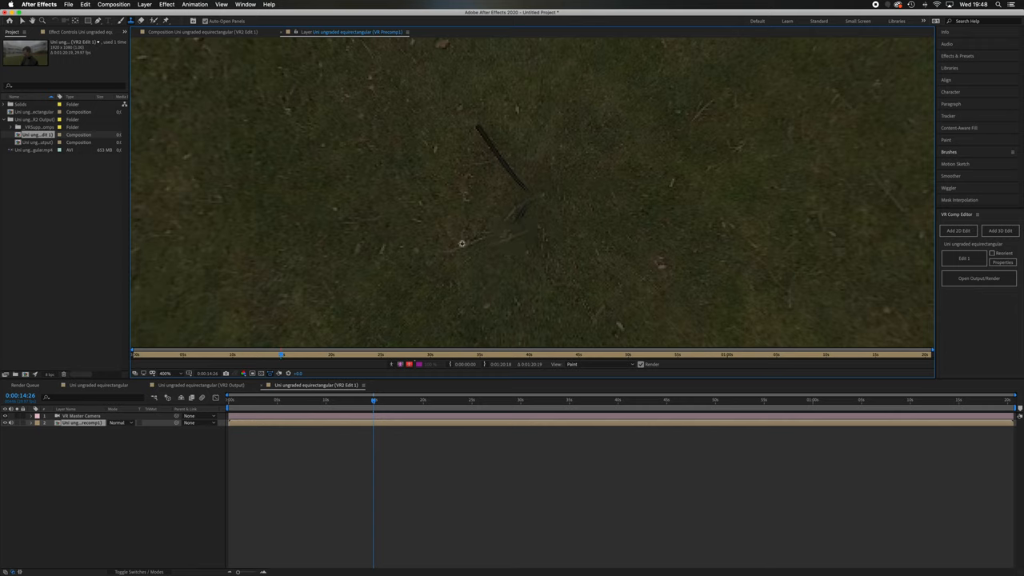
{"action": "mouse_move", "coordinate": [510, 224]}
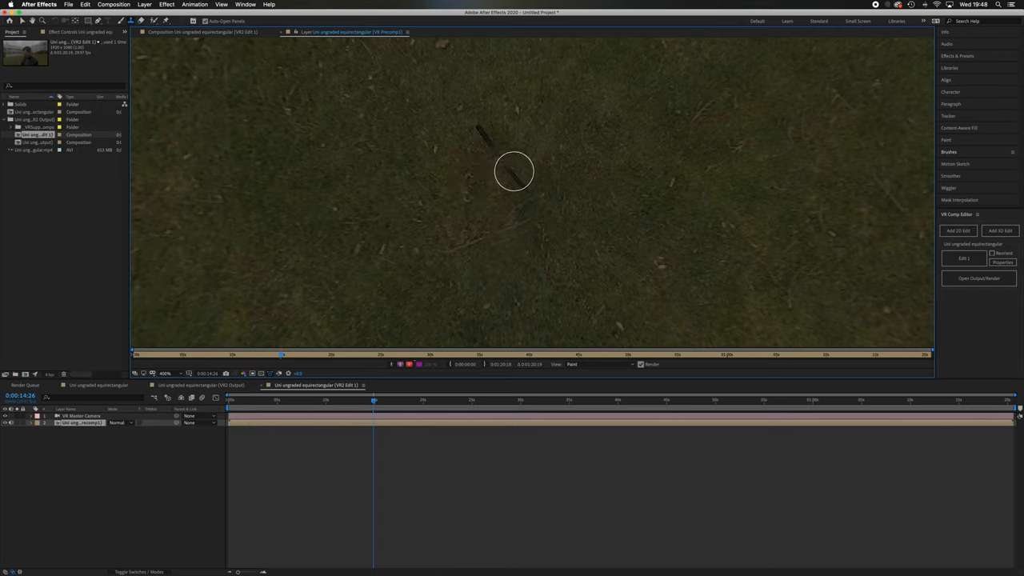
{"action": "mouse_move", "coordinate": [527, 124]}
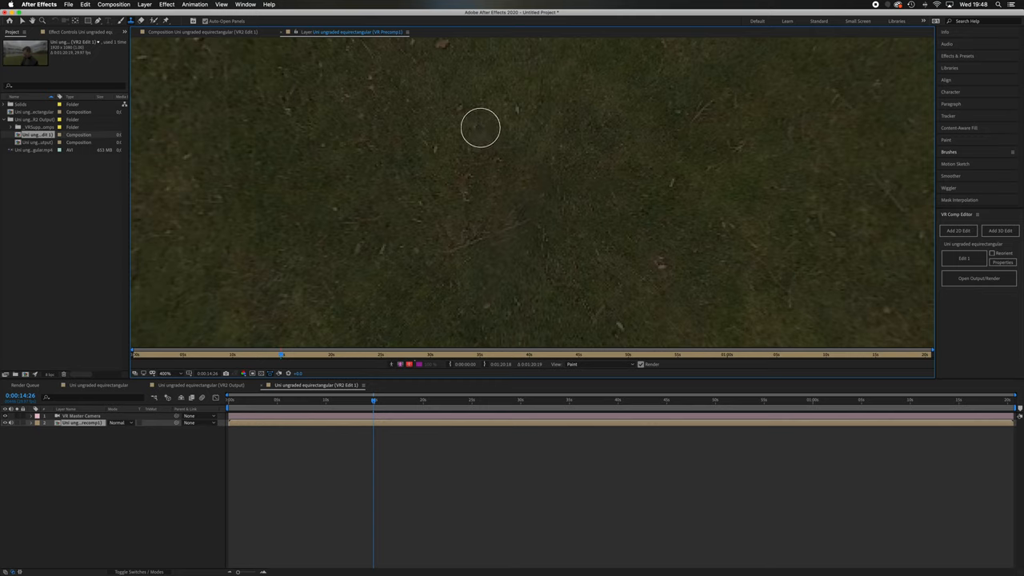
{"action": "mouse_move", "coordinate": [531, 259]}
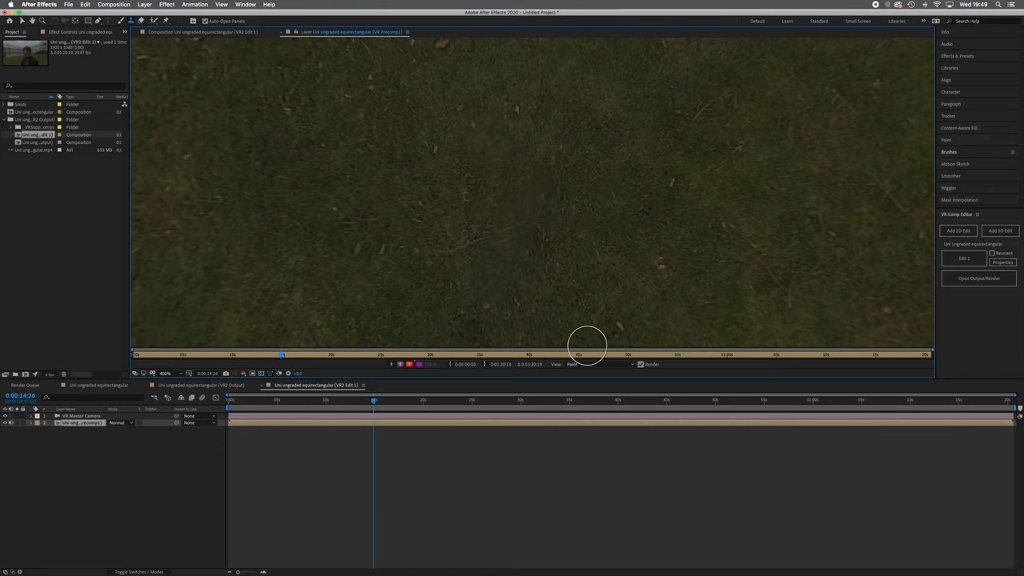
{"action": "mouse_move", "coordinate": [611, 259]}
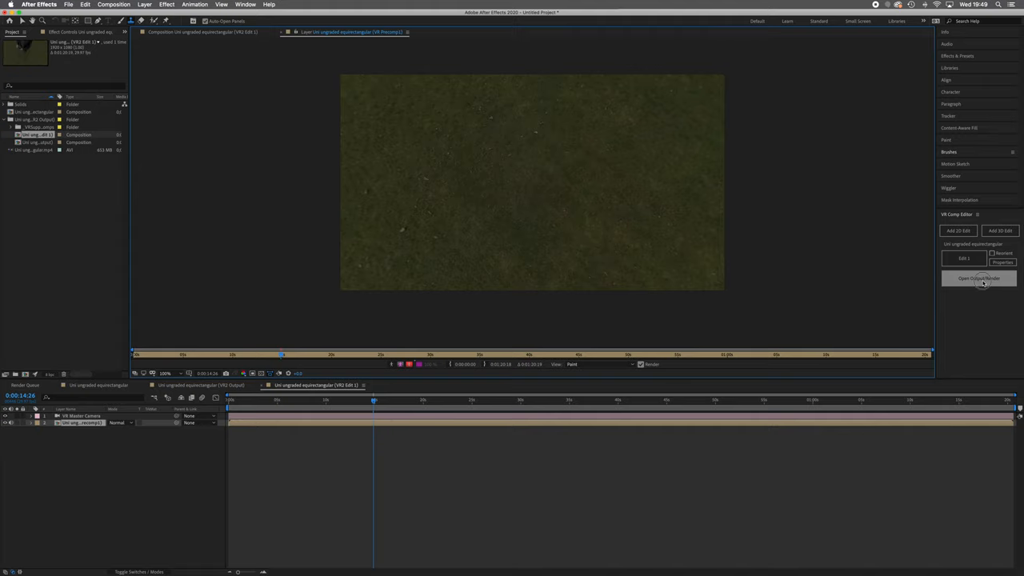
Switch back to the equirectangular output composition via Open Output/Render
{"action": "left_click", "coordinate": [979, 278]}
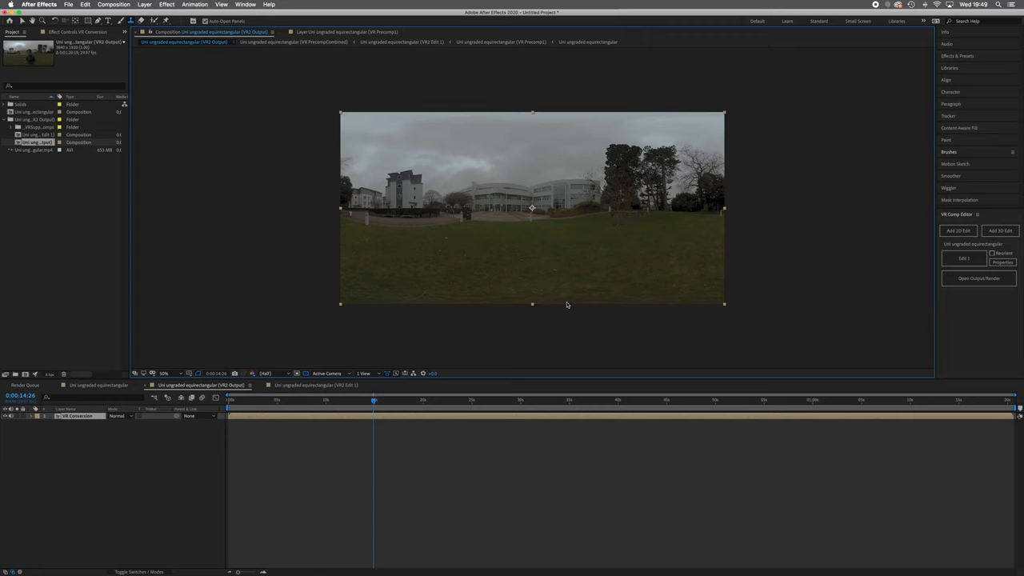
{"action": "mouse_move", "coordinate": [521, 275]}
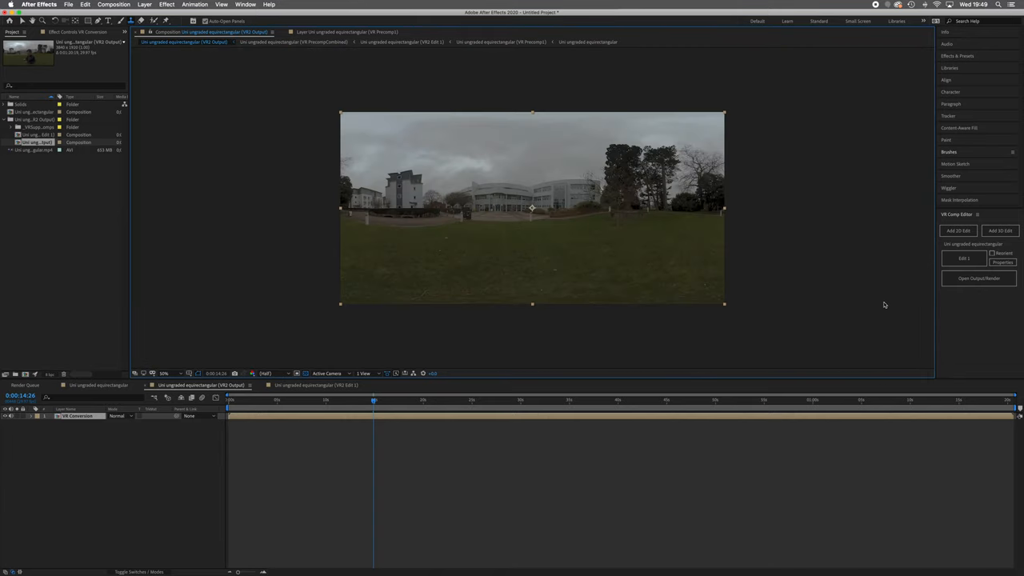
{"action": "mouse_move", "coordinate": [571, 304]}
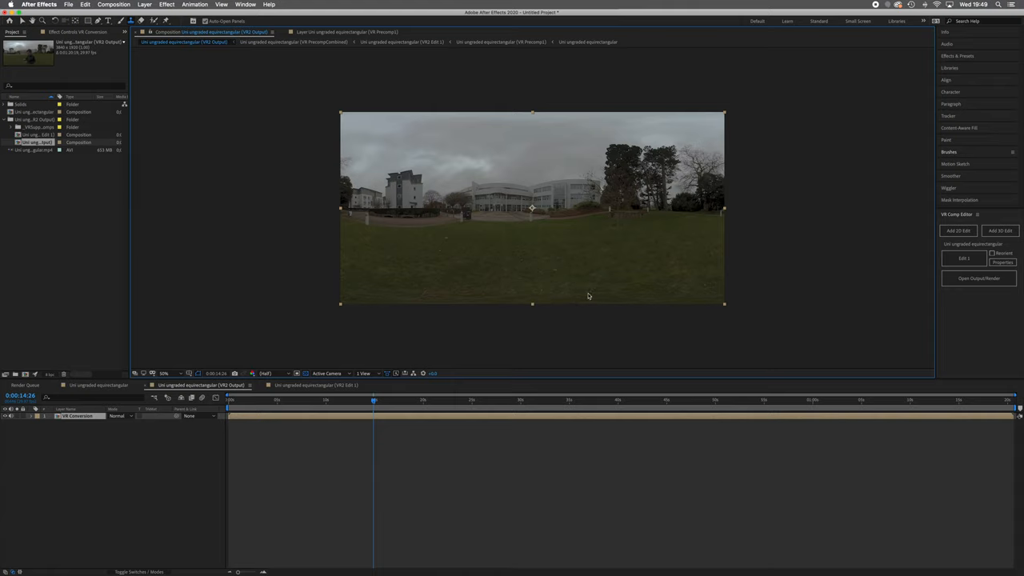
{"action": "mouse_move", "coordinate": [462, 258]}
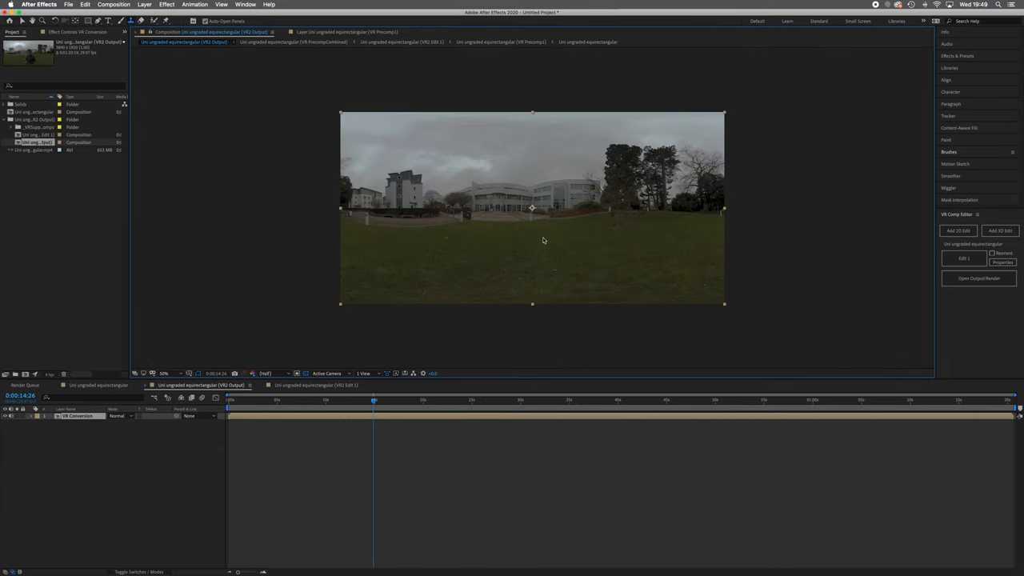
Add the panorama composition to the Render Queue and bring up its Output Module Settings
{"action": "left_click", "coordinate": [114, 3]}
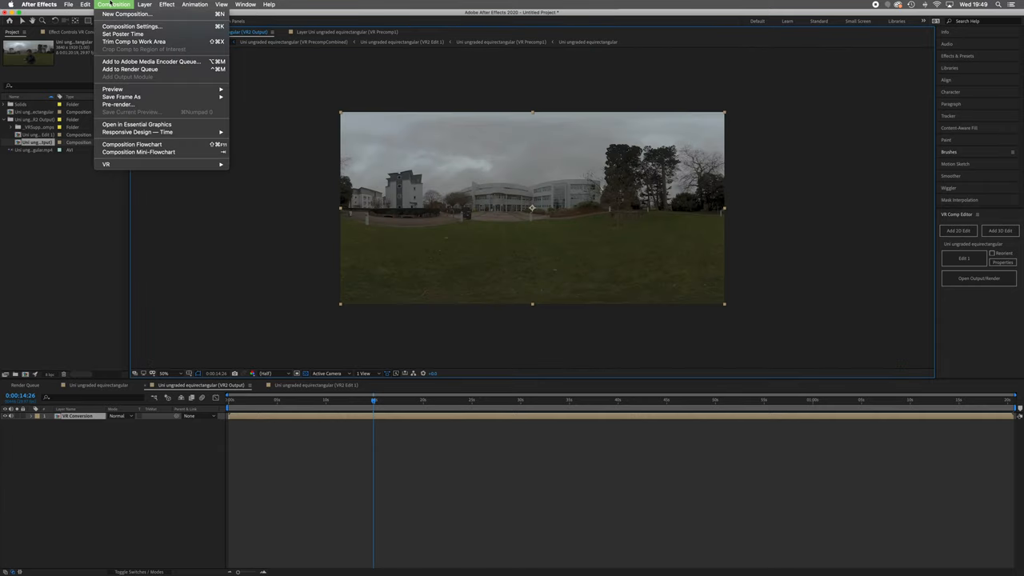
{"action": "left_click", "coordinate": [130, 69]}
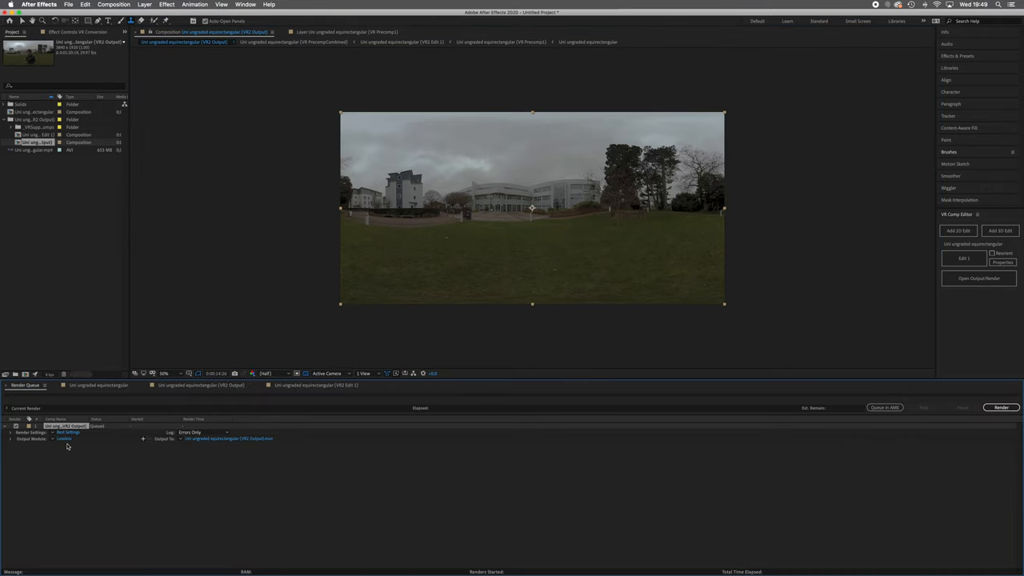
{"action": "left_click", "coordinate": [64, 438]}
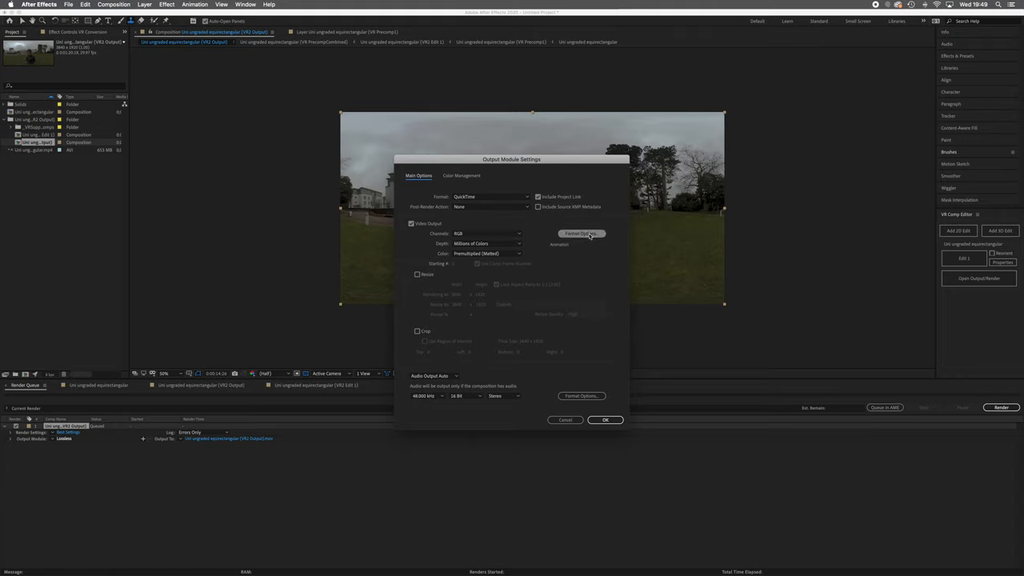
Set the QuickTime video codec to Apple ProRes 422 HQ and confirm the output settings
{"action": "left_click", "coordinate": [583, 234]}
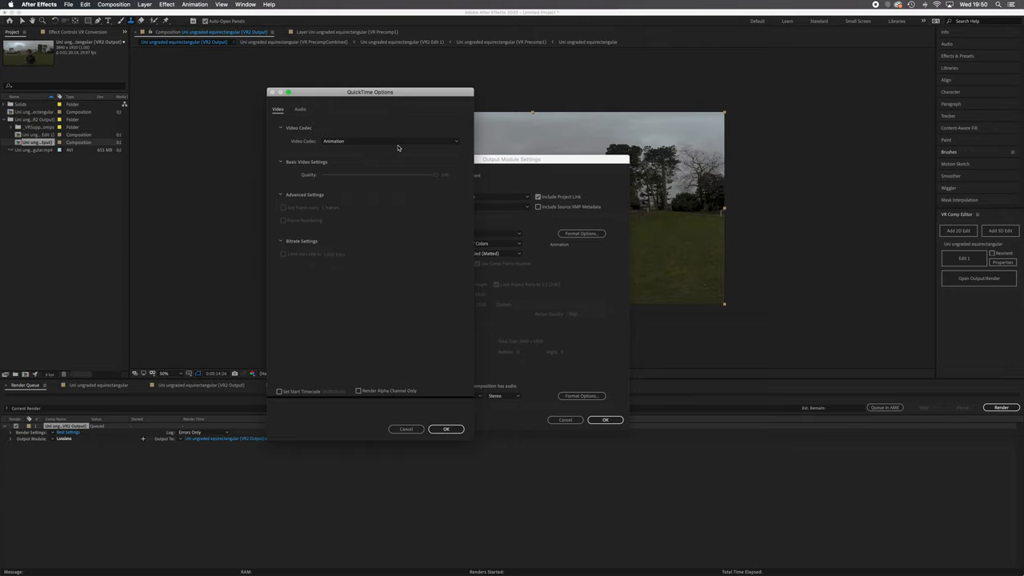
{"action": "left_click", "coordinate": [390, 141]}
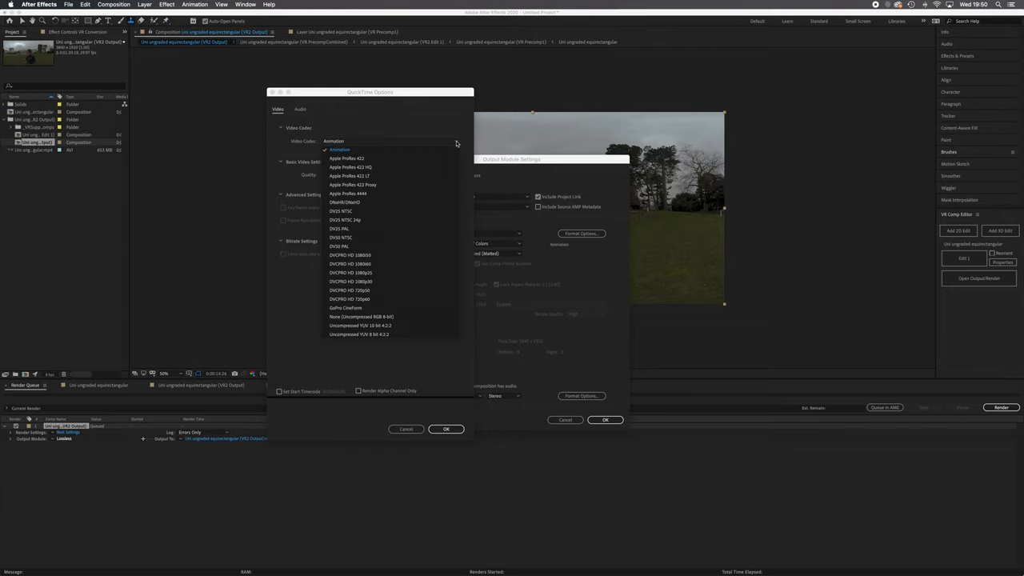
{"action": "mouse_move", "coordinate": [397, 168]}
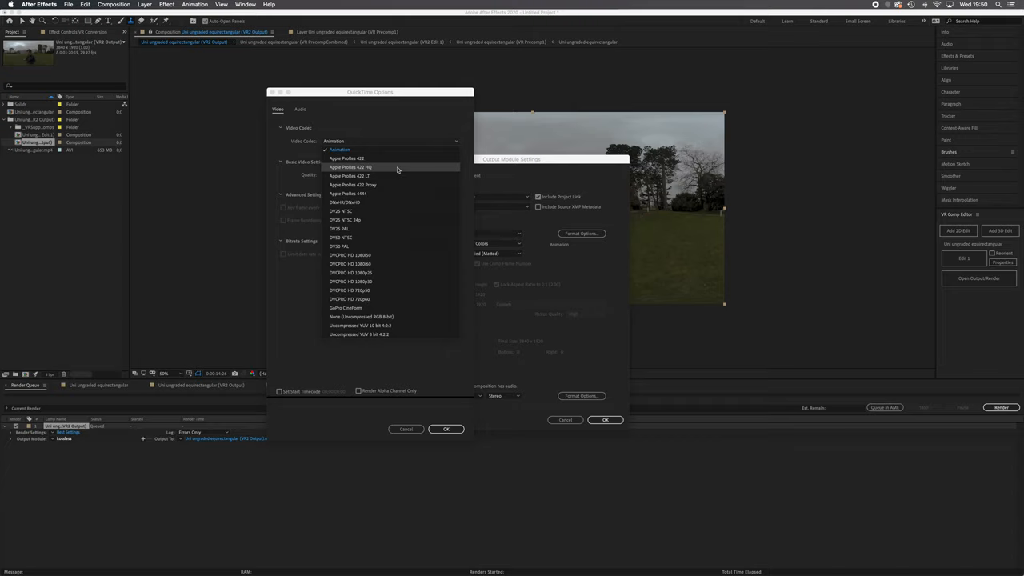
{"action": "left_click", "coordinate": [349, 168]}
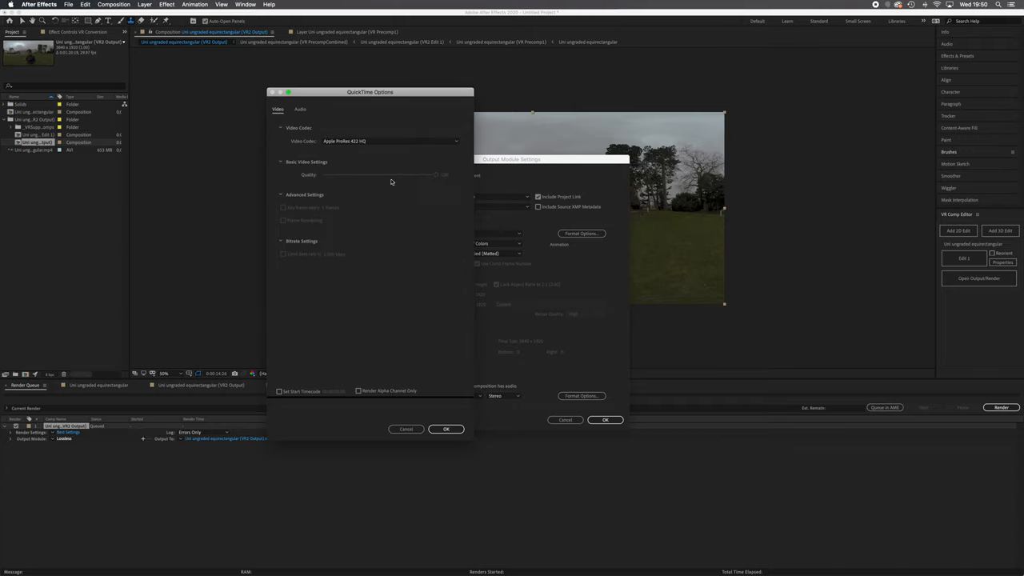
{"action": "left_click", "coordinate": [445, 429]}
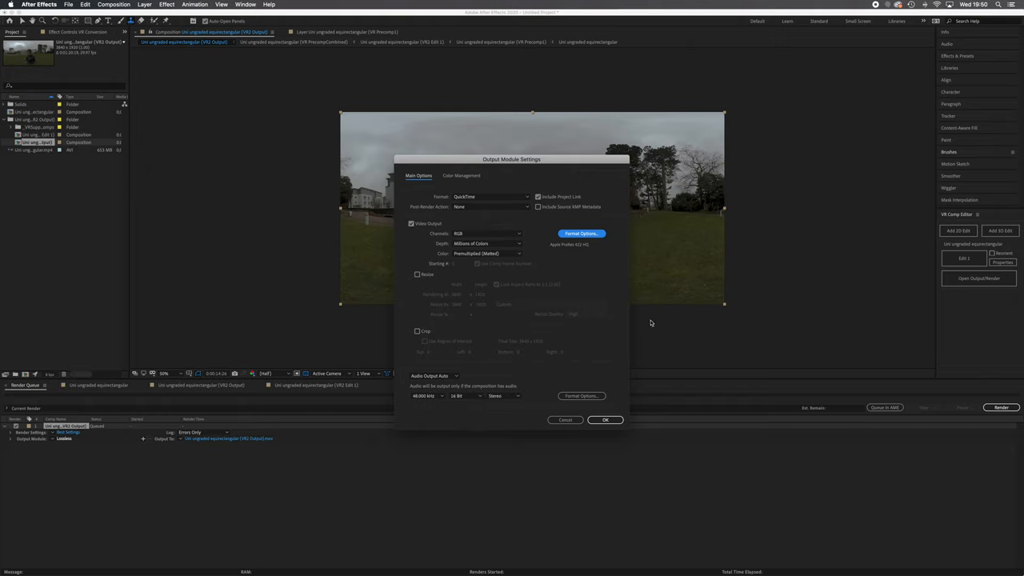
{"action": "mouse_move", "coordinate": [601, 323]}
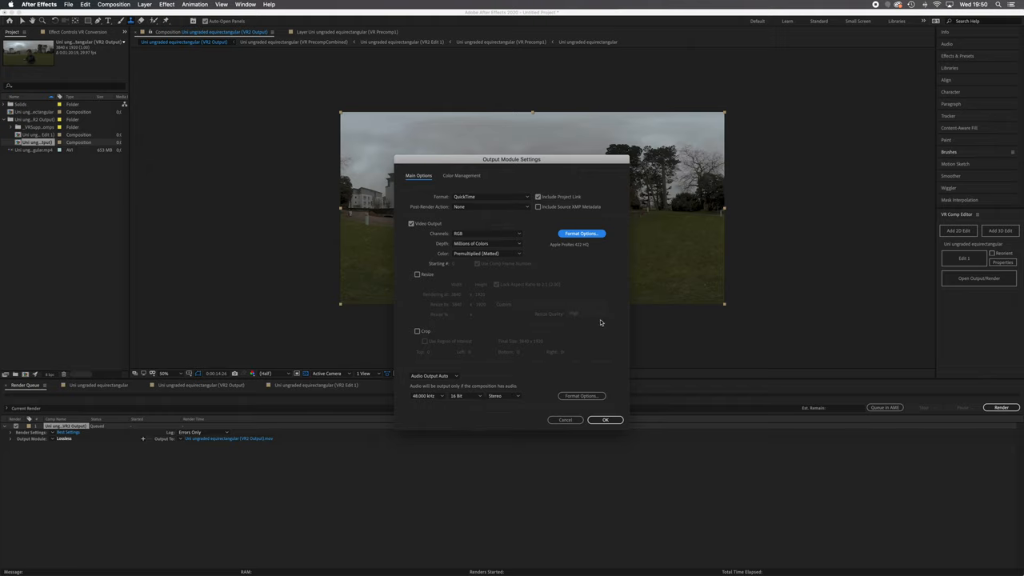
{"action": "mouse_move", "coordinate": [609, 432]}
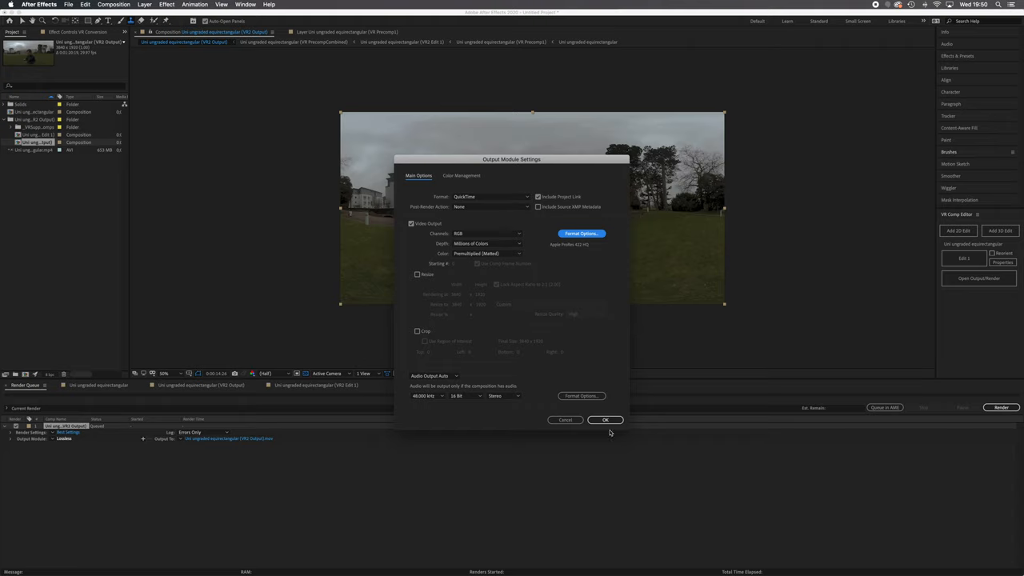
{"action": "left_click", "coordinate": [605, 419]}
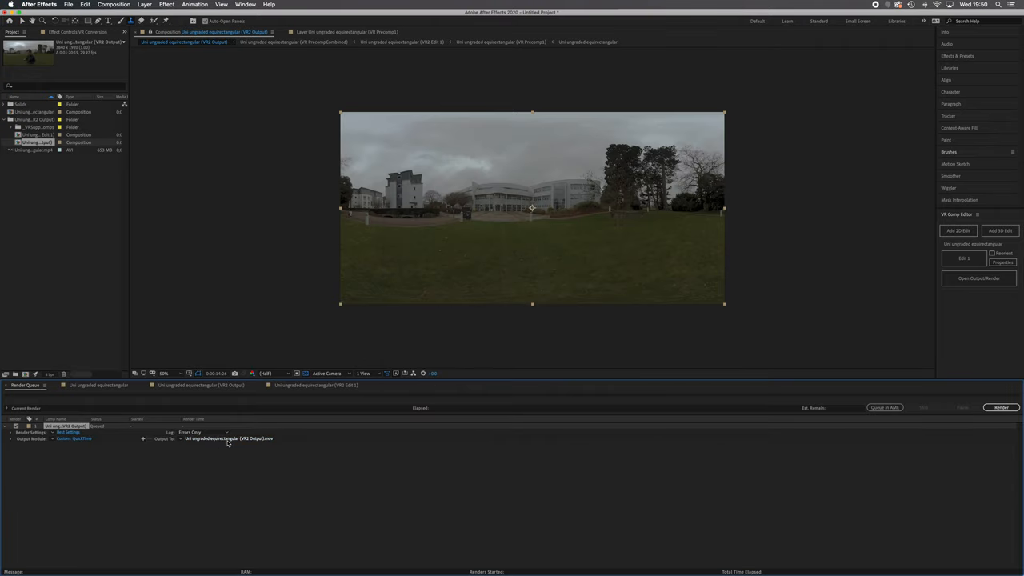
Point the render queue's Output To location to the Desktop and save it
{"action": "left_click", "coordinate": [229, 438]}
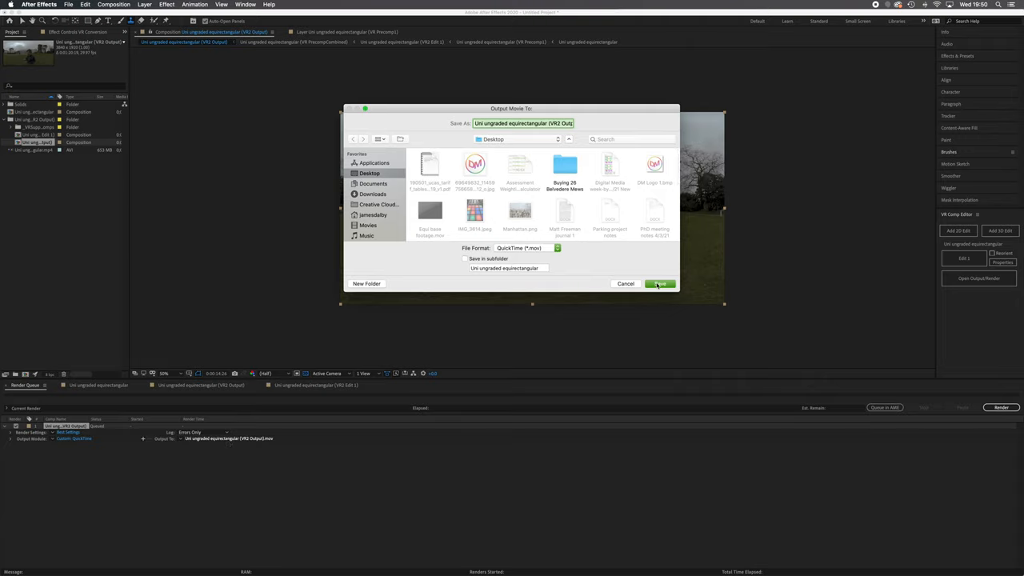
{"action": "left_click", "coordinate": [659, 283]}
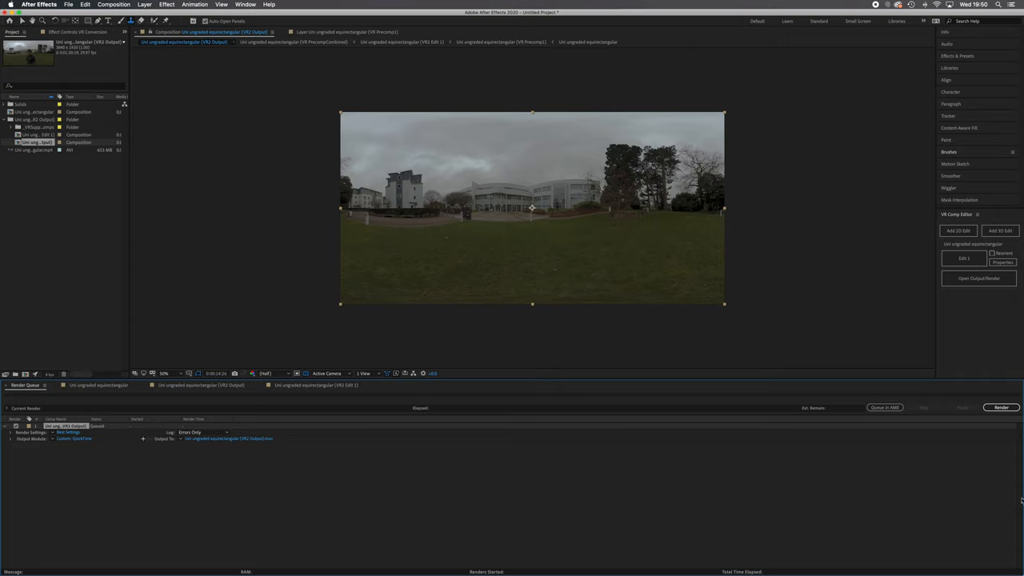
{"action": "mouse_move", "coordinate": [982, 480]}
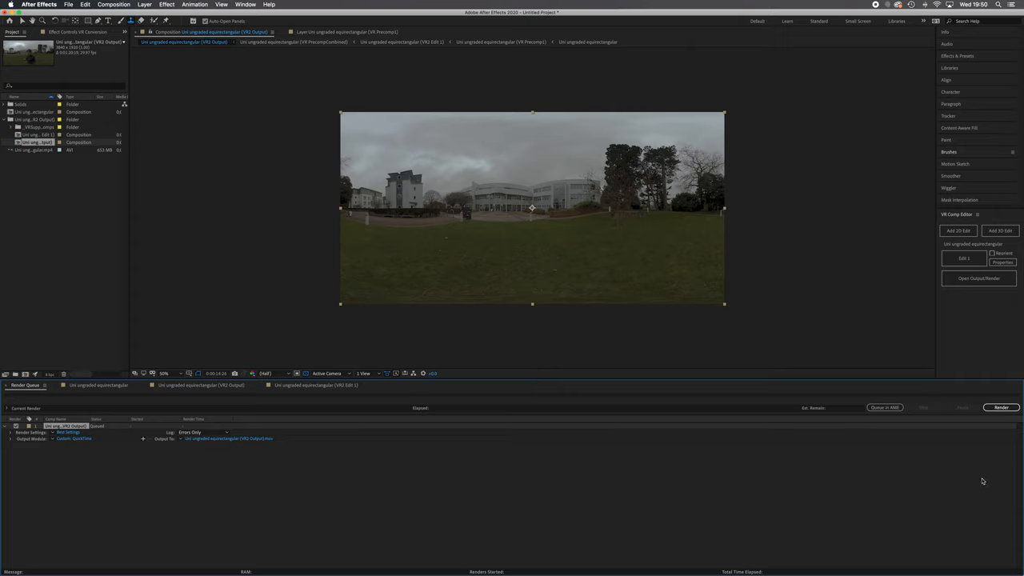